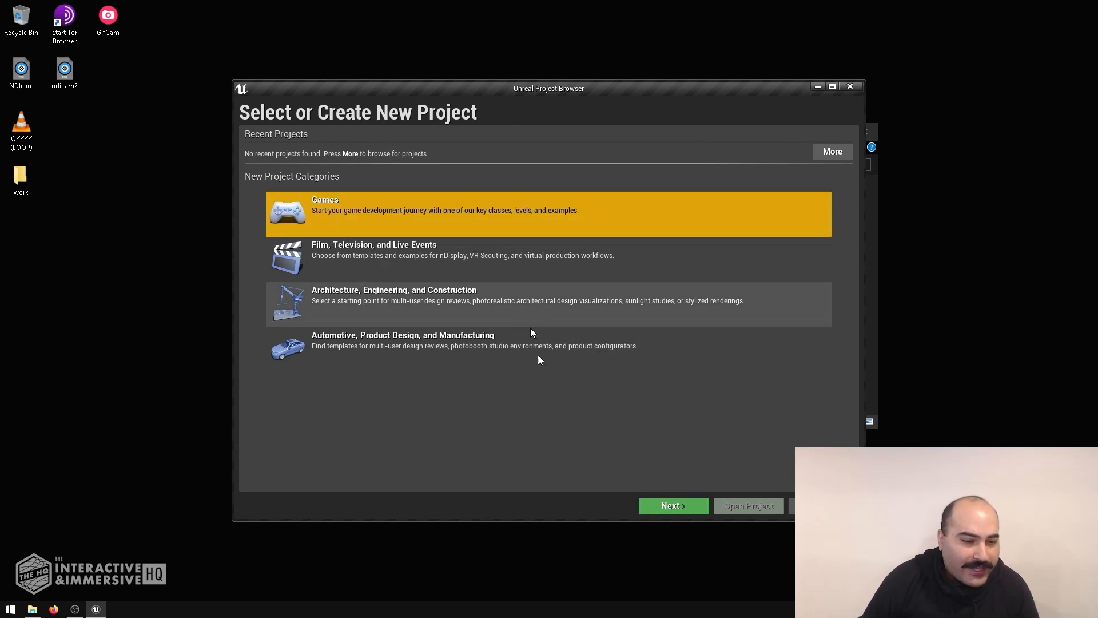
# Create a Blank Blueprint game project named MyProject with Starter Content included.
pyautogui.click(670, 505)
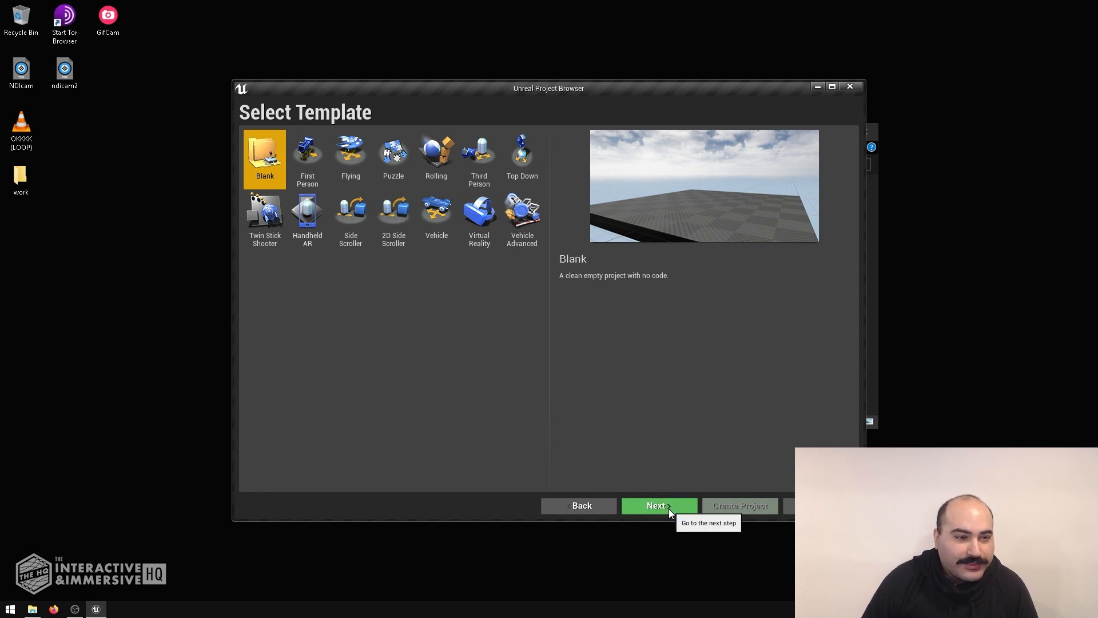
pyautogui.click(656, 505)
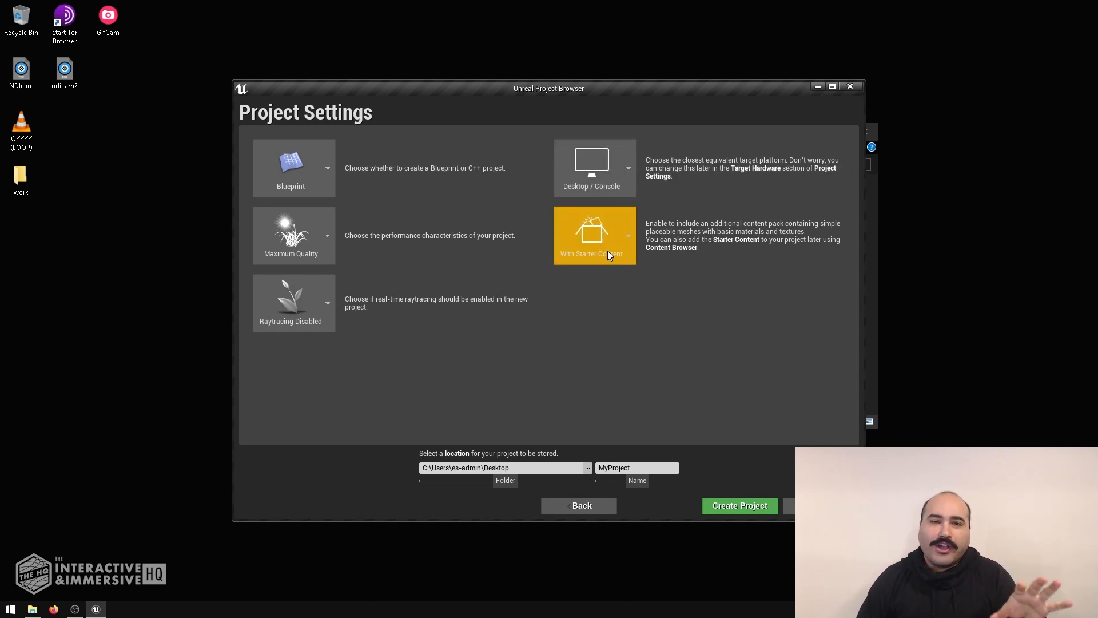
pyautogui.click(594, 235)
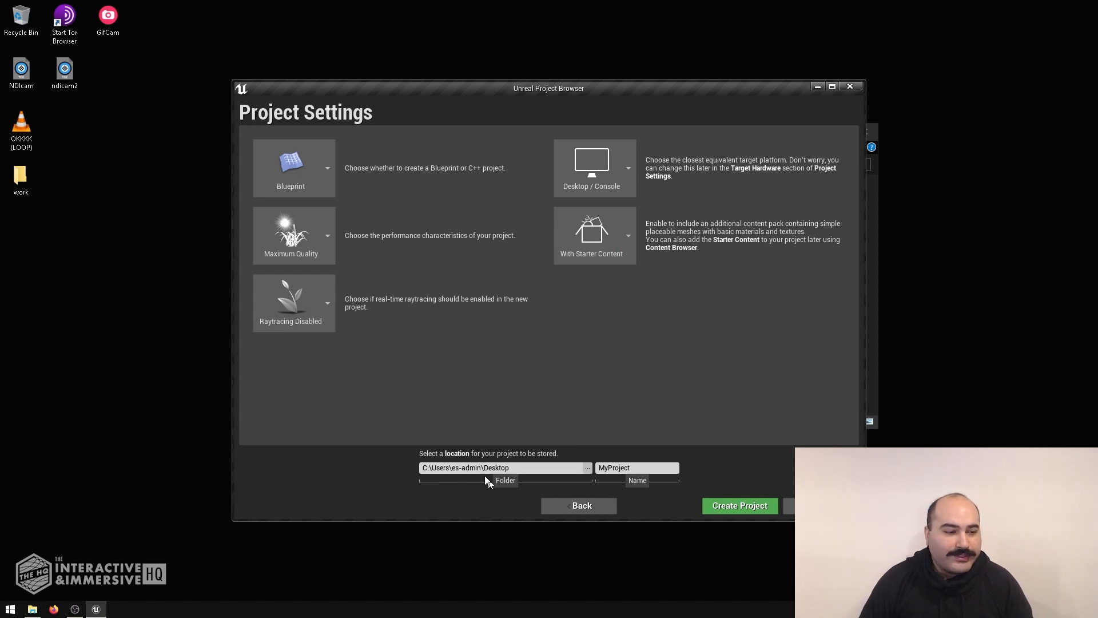
pyautogui.click(739, 506)
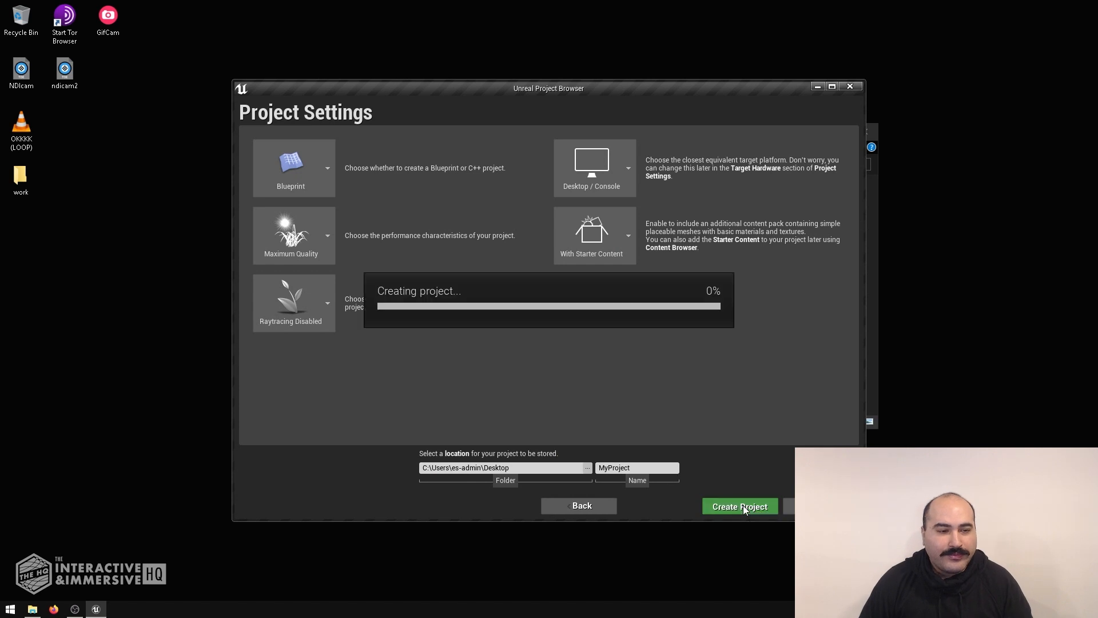
pyautogui.click(739, 506)
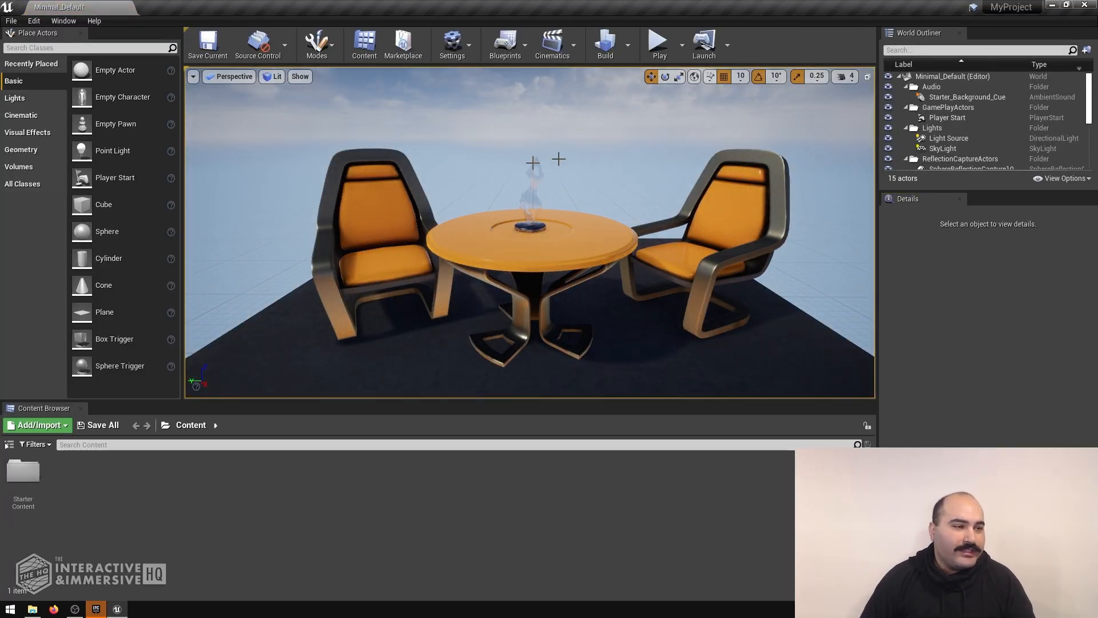
pyautogui.moveTo(658, 43)
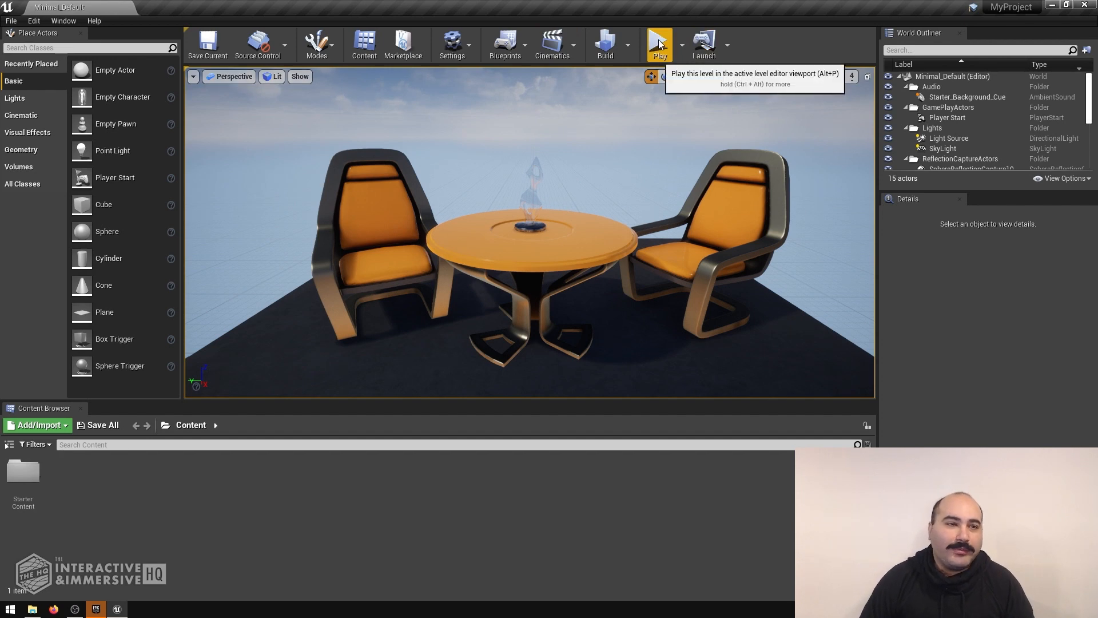
pyautogui.click(658, 42)
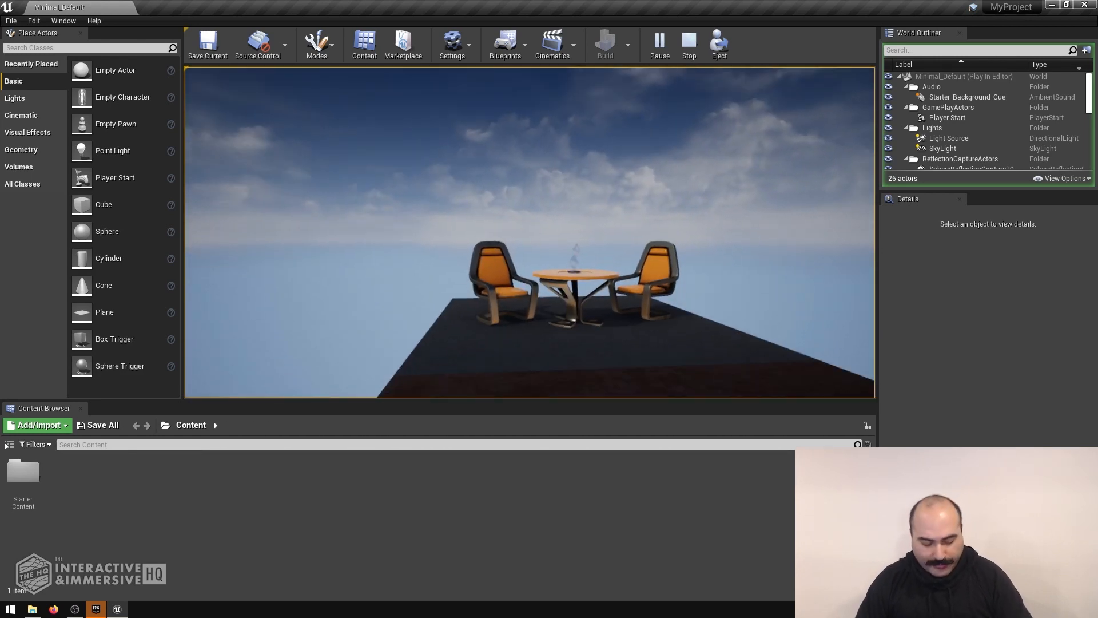
pyautogui.click(687, 44)
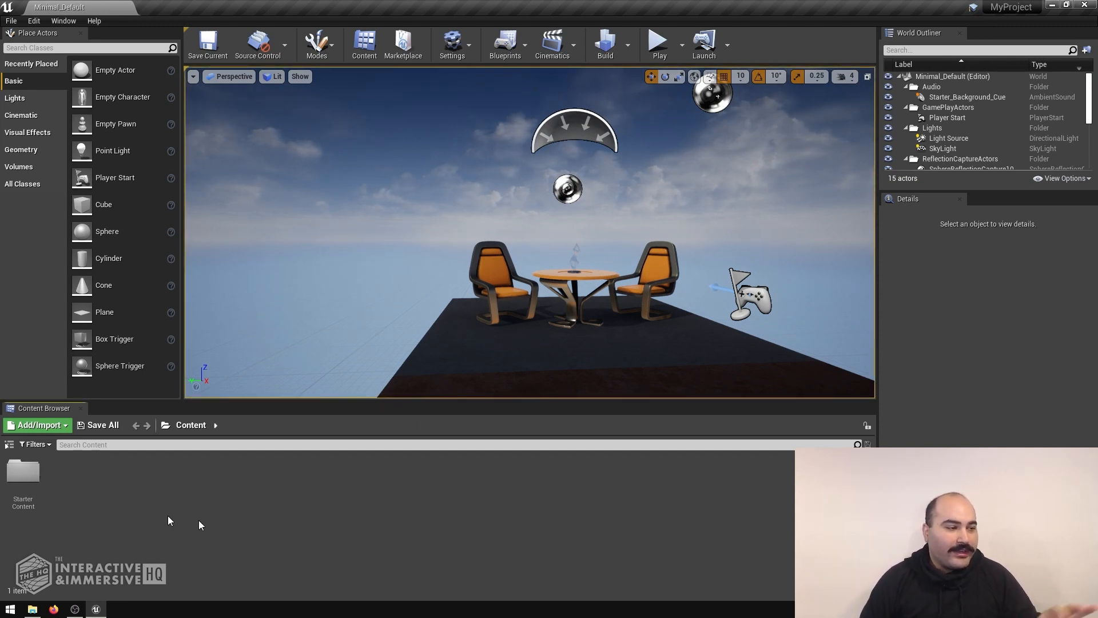
pyautogui.moveTo(152, 507)
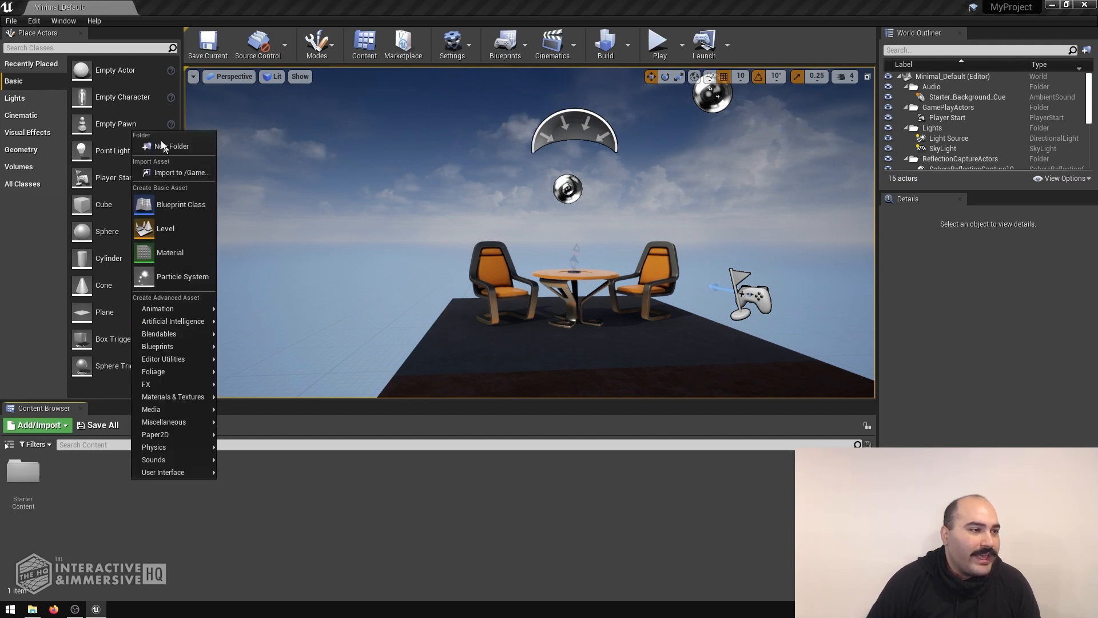
# Create a Blueprints folder in Content and go into it.
pyautogui.click(168, 146)
pyautogui.write('Blueprints')
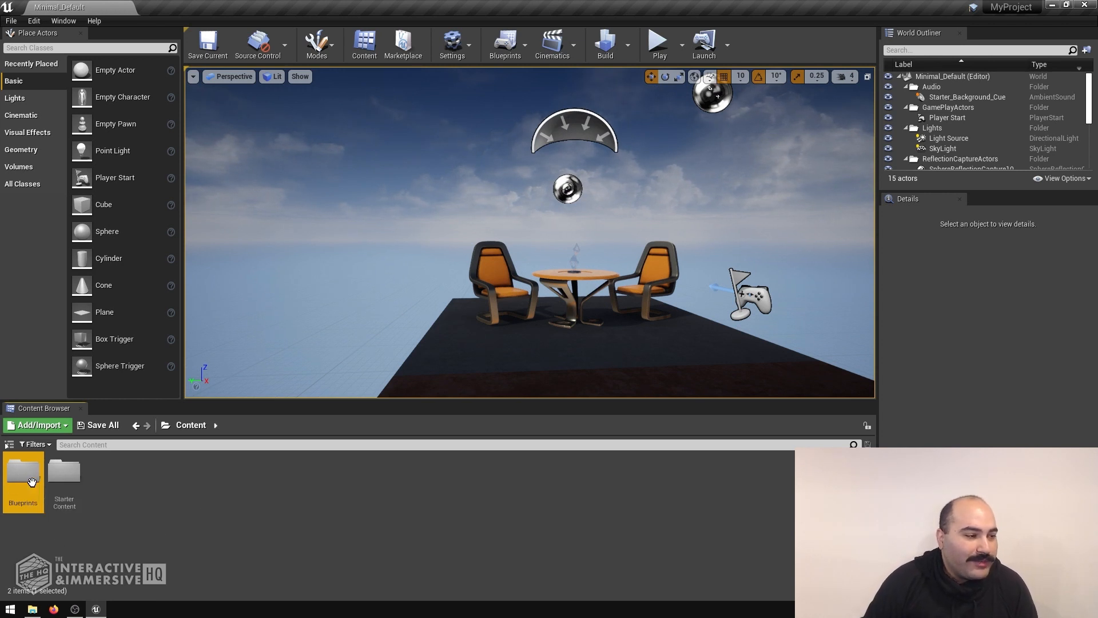
pyautogui.doubleClick(23, 473)
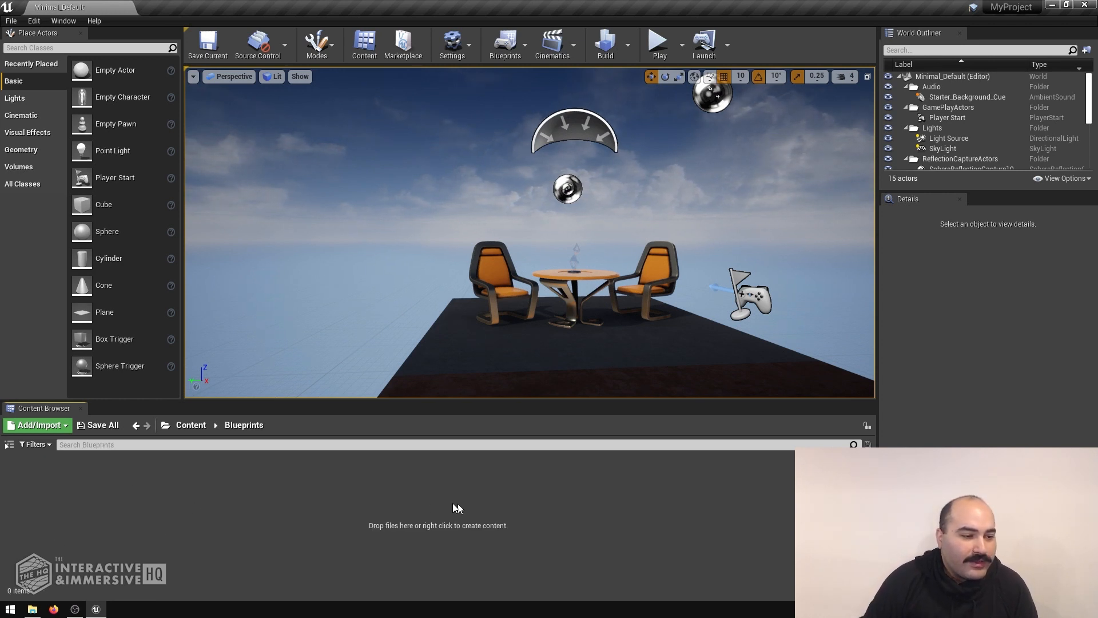
# Create a new Actor-based Blueprint class in the Blueprints folder.
pyautogui.rightClick(456, 507)
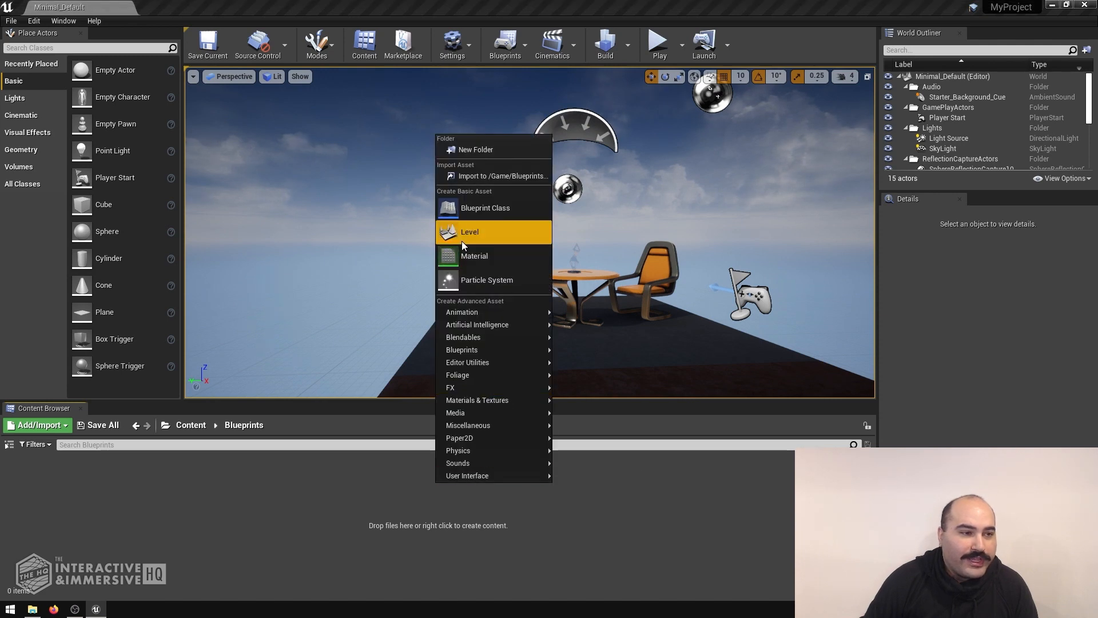
pyautogui.click(485, 207)
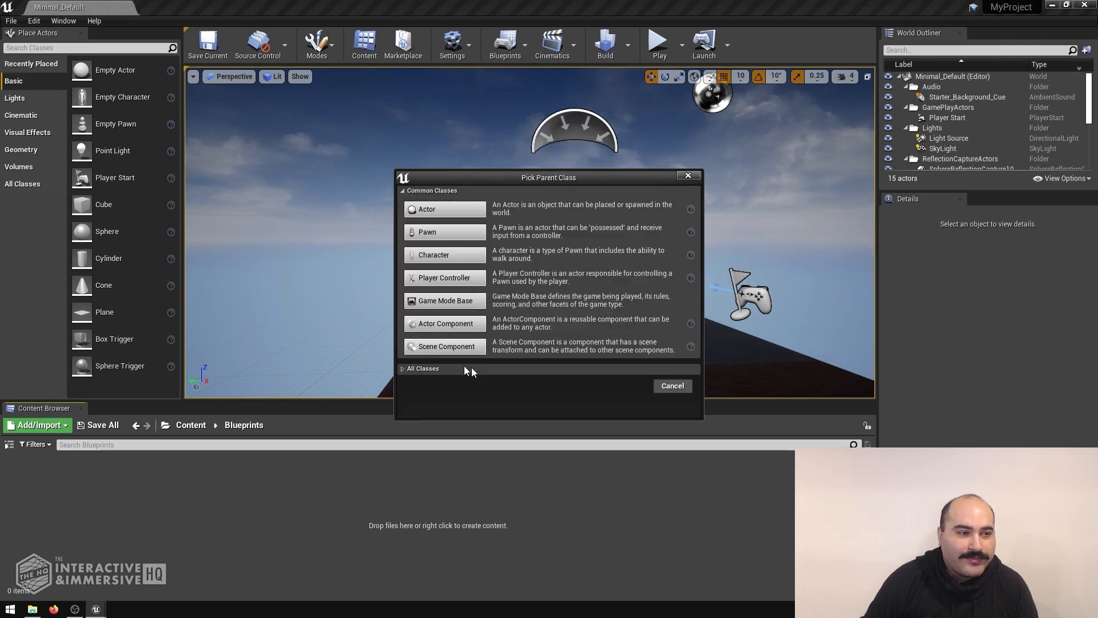
pyautogui.moveTo(462, 232)
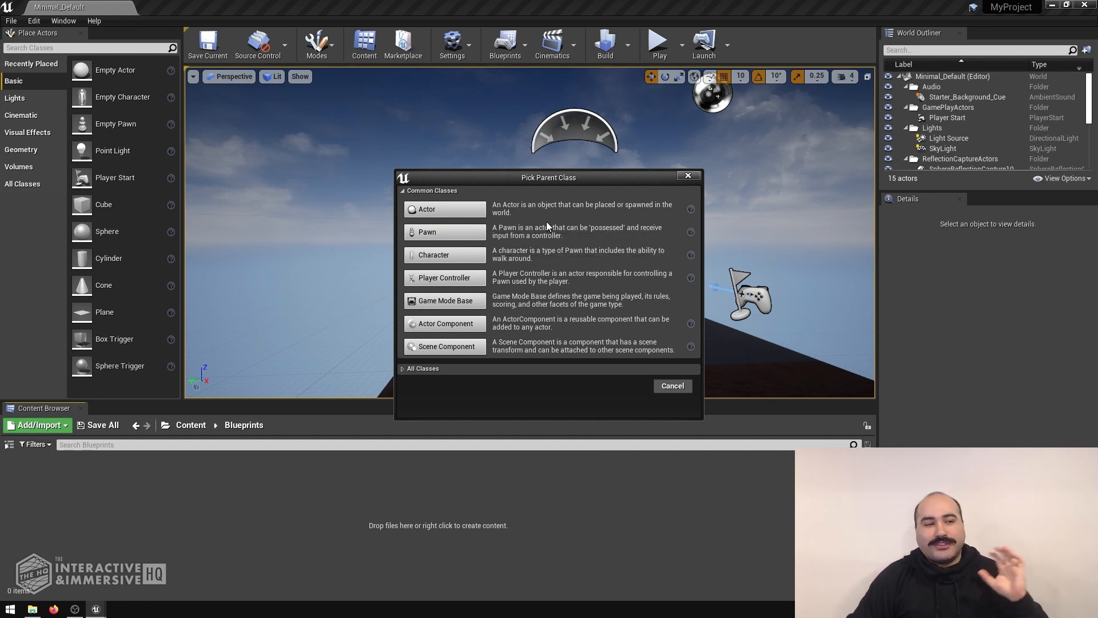
pyautogui.moveTo(445, 209)
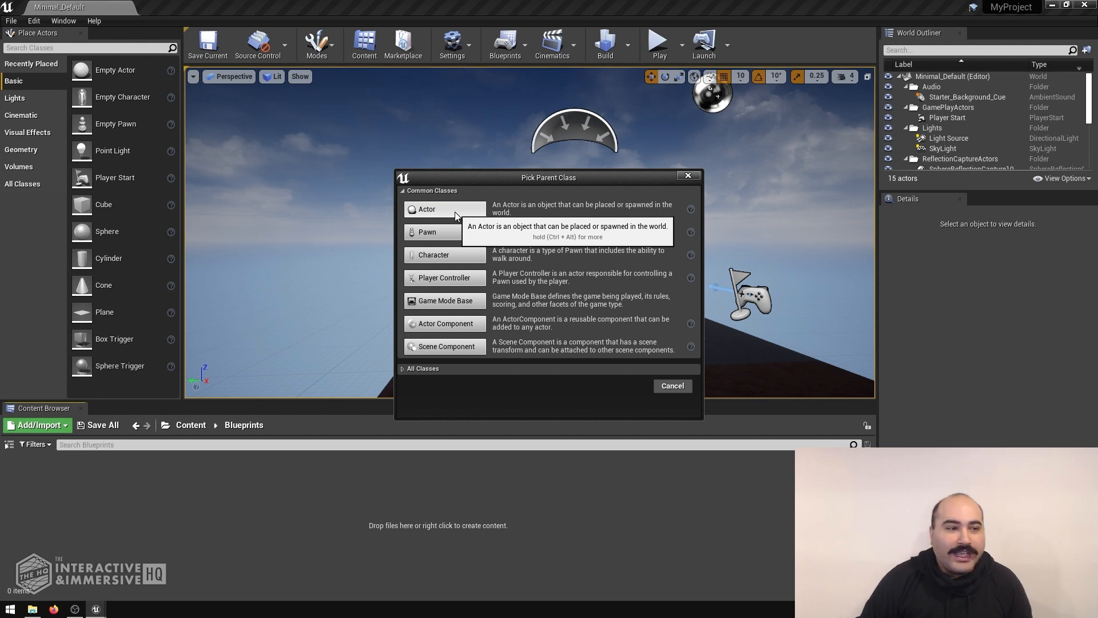
pyautogui.click(425, 208)
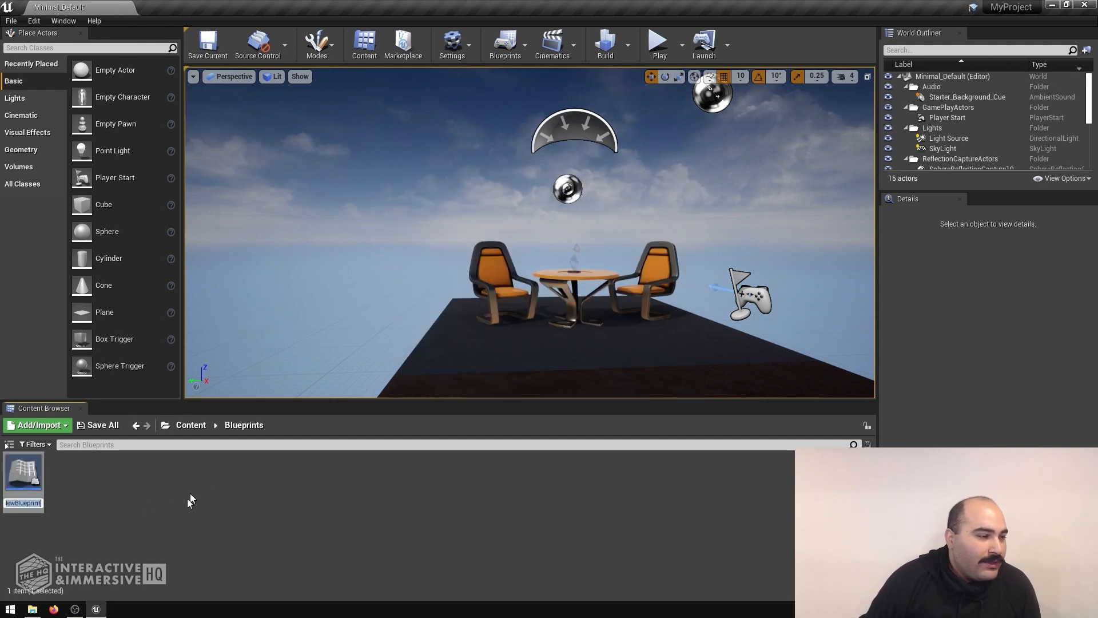
pyautogui.moveTo(131, 541)
pyautogui.write('rintstatement')
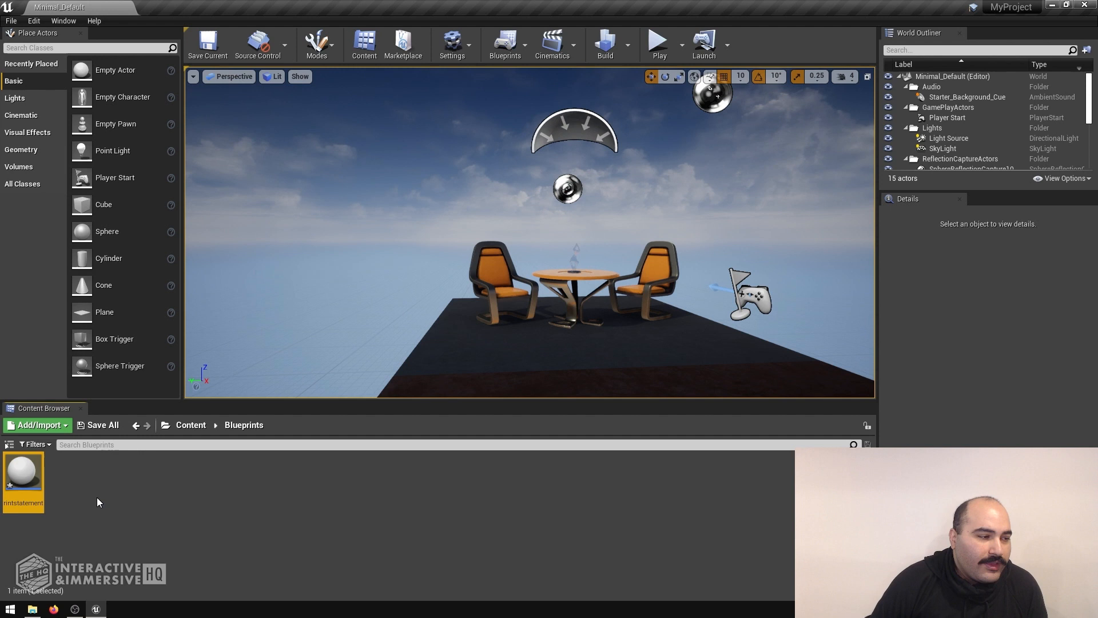
# Drag the printstatements Blueprint into the level at the table and test-play it.
pyautogui.moveTo(23, 470); pyautogui.dragTo(435, 326)
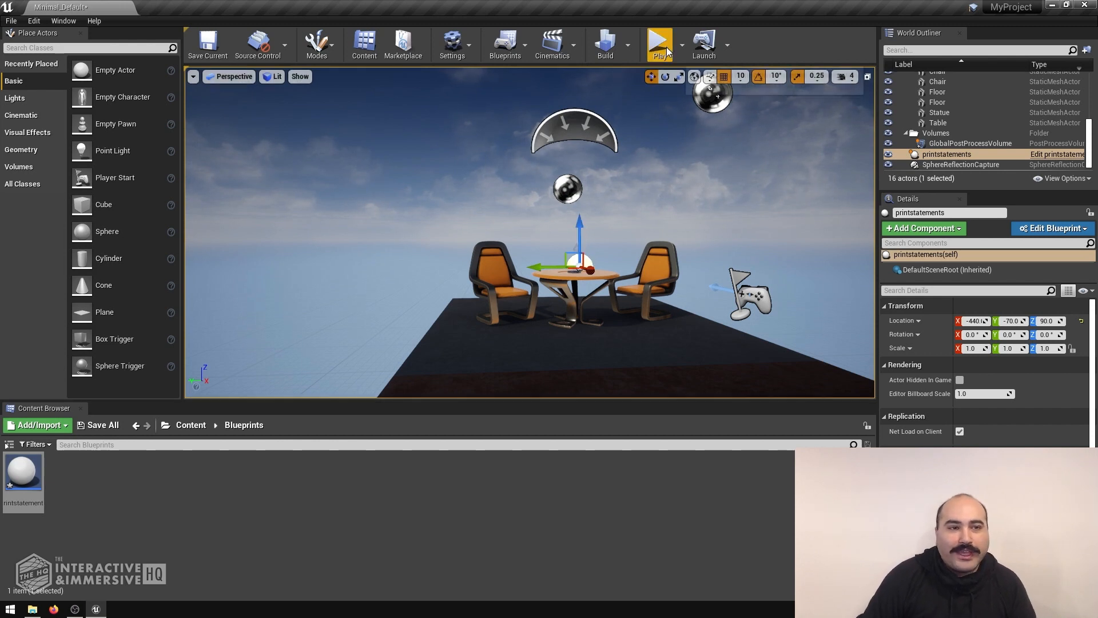
pyautogui.click(659, 42)
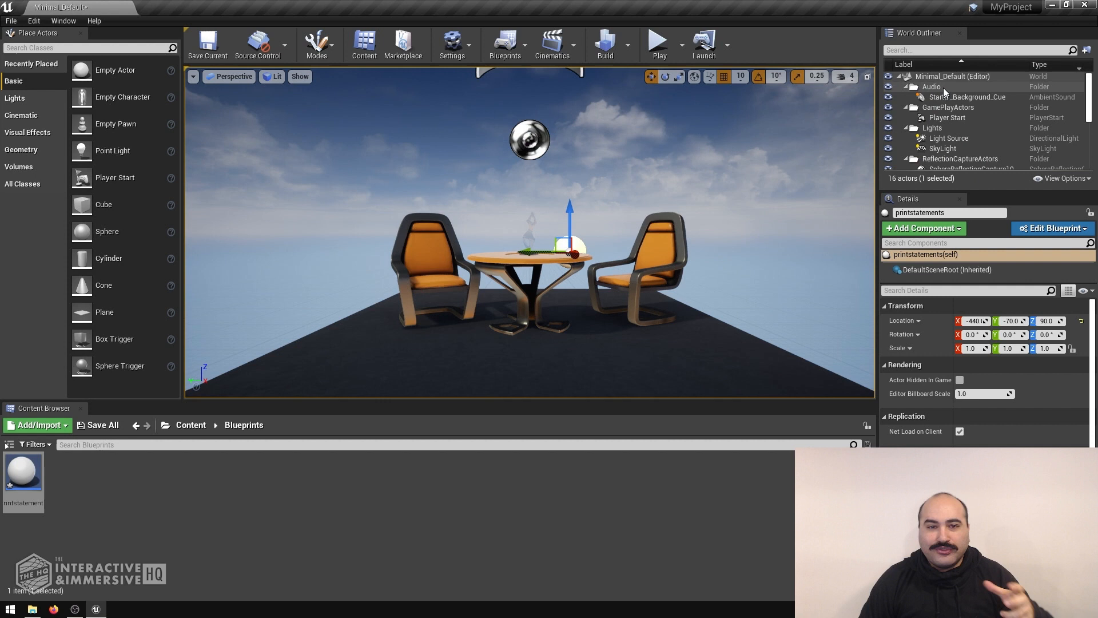
pyautogui.scroll(-3)
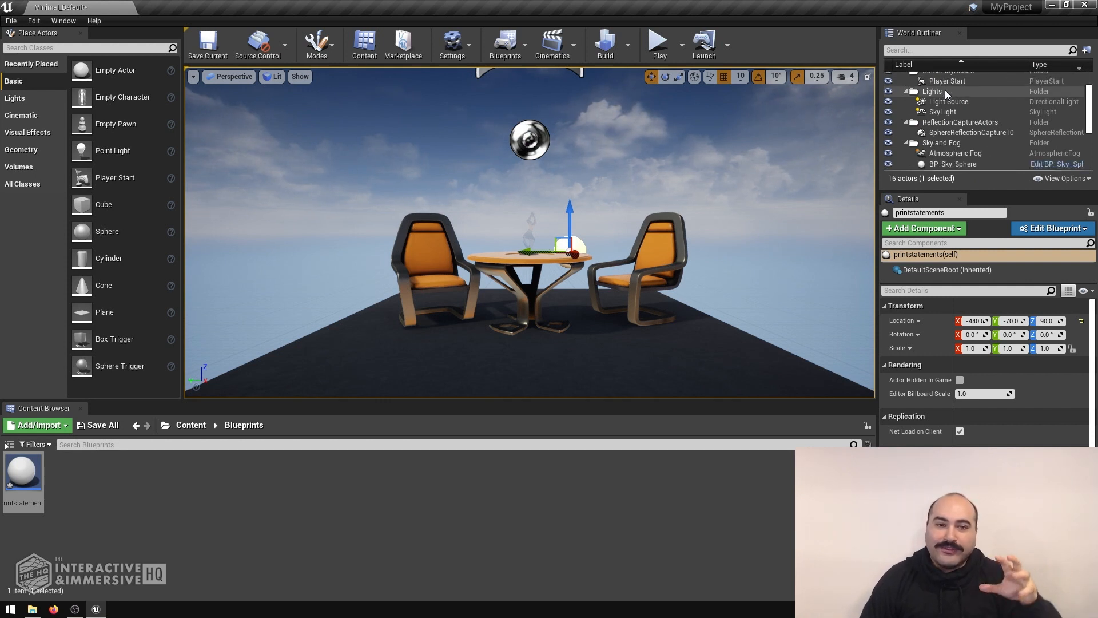
pyautogui.scroll(-3)
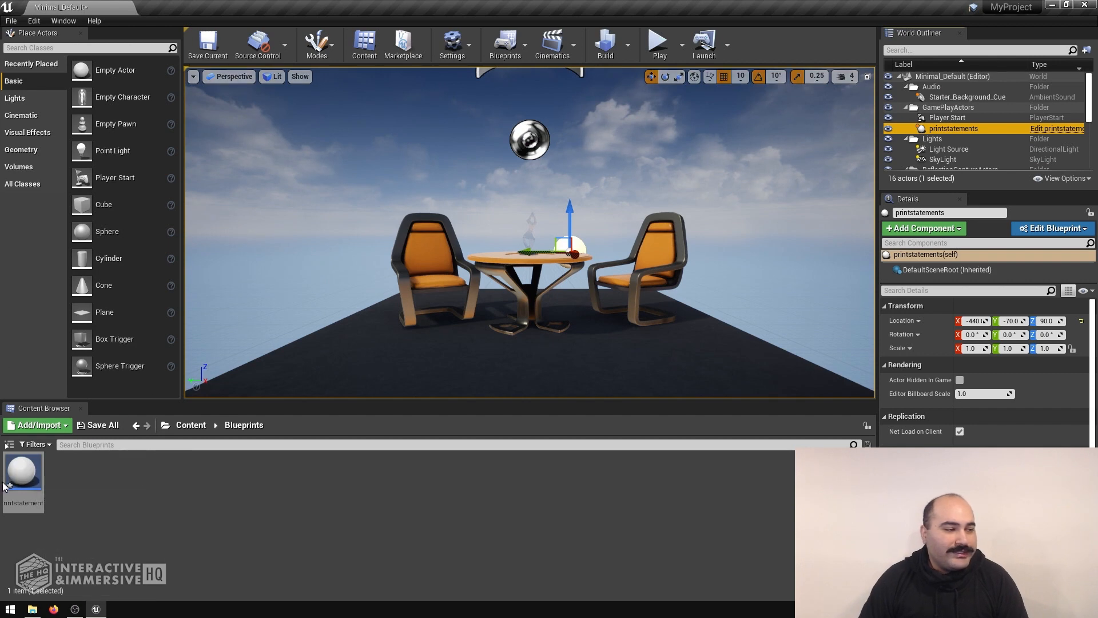
pyautogui.doubleClick(23, 473)
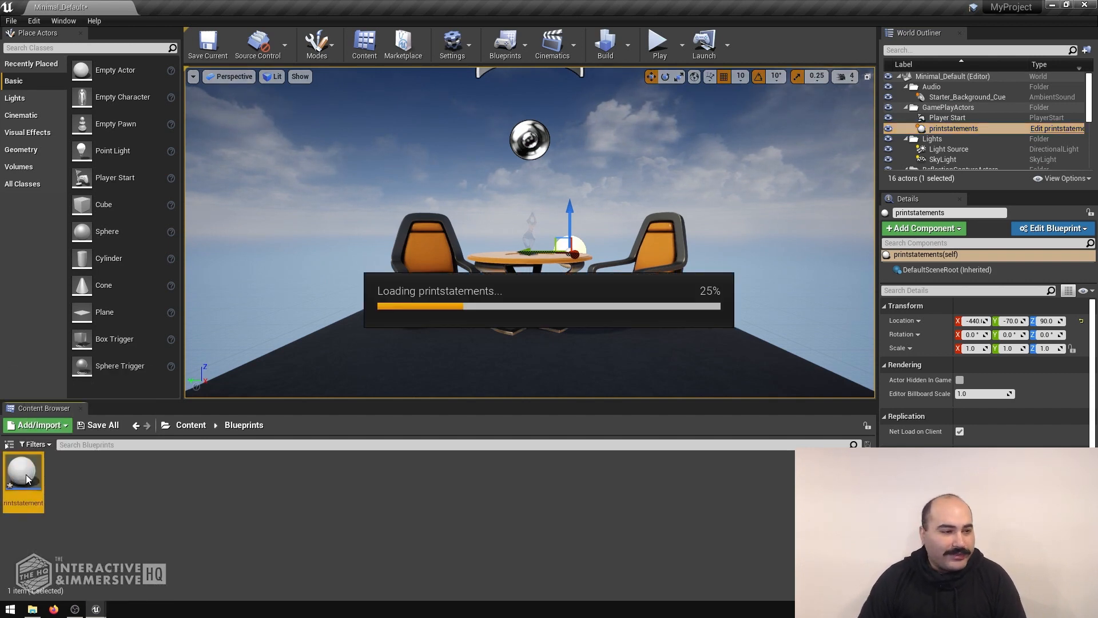
pyautogui.doubleClick(23, 469)
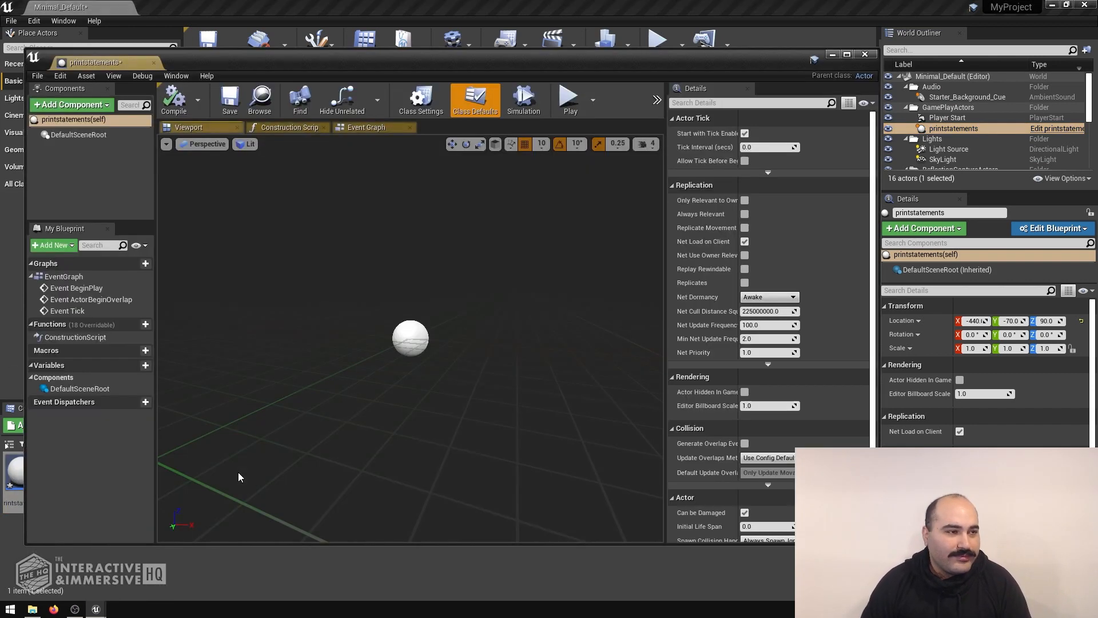
pyautogui.moveTo(330, 242)
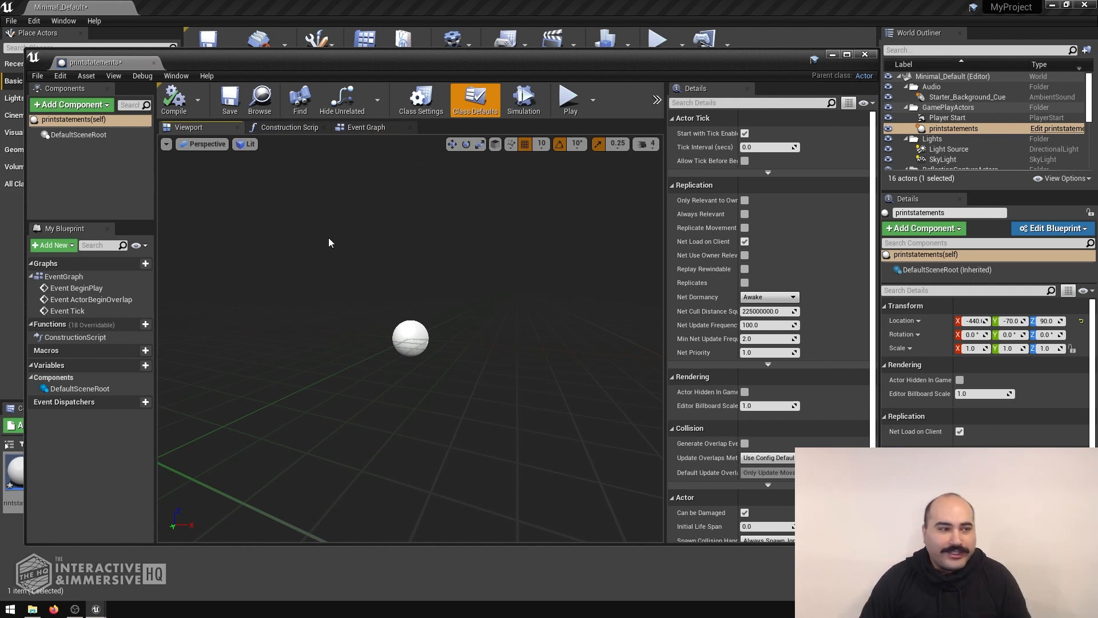
pyautogui.moveTo(305, 247)
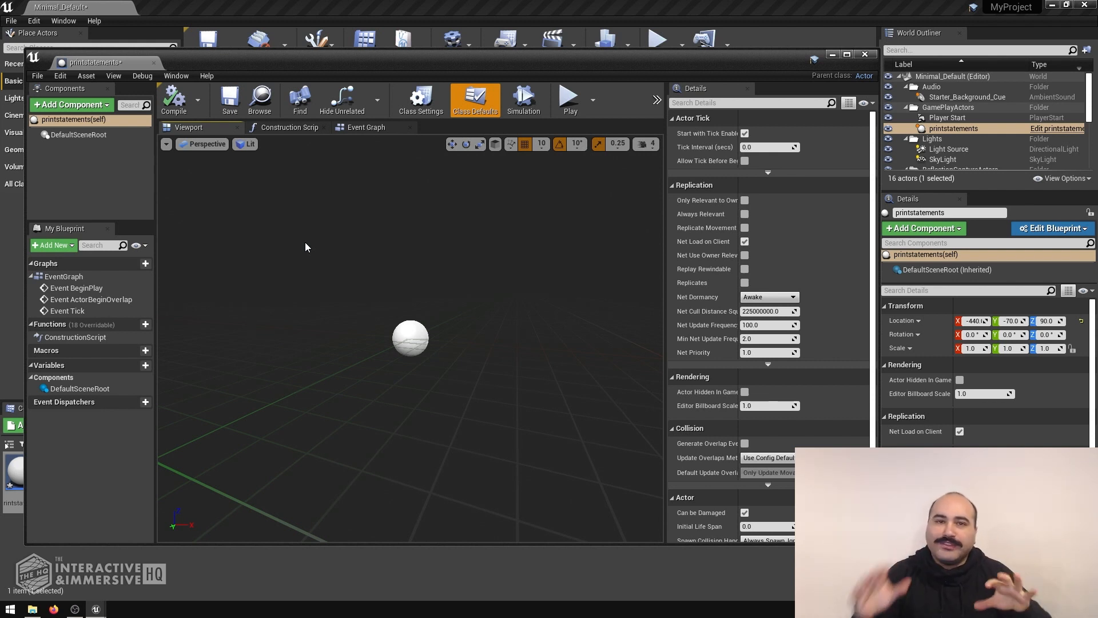
pyautogui.moveTo(348, 251)
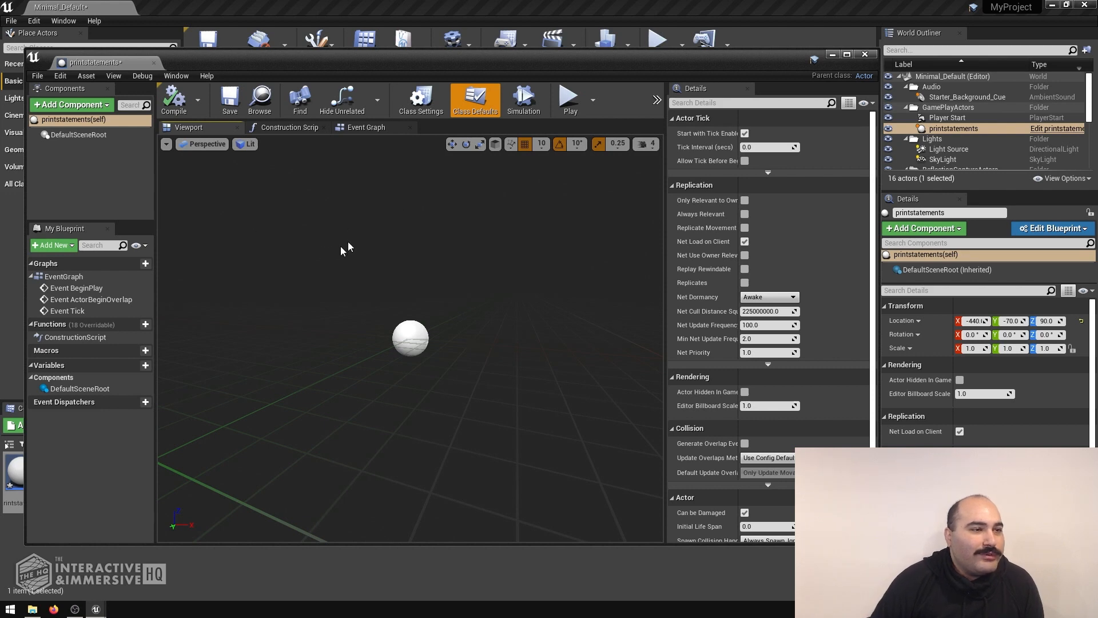
pyautogui.moveTo(289, 127)
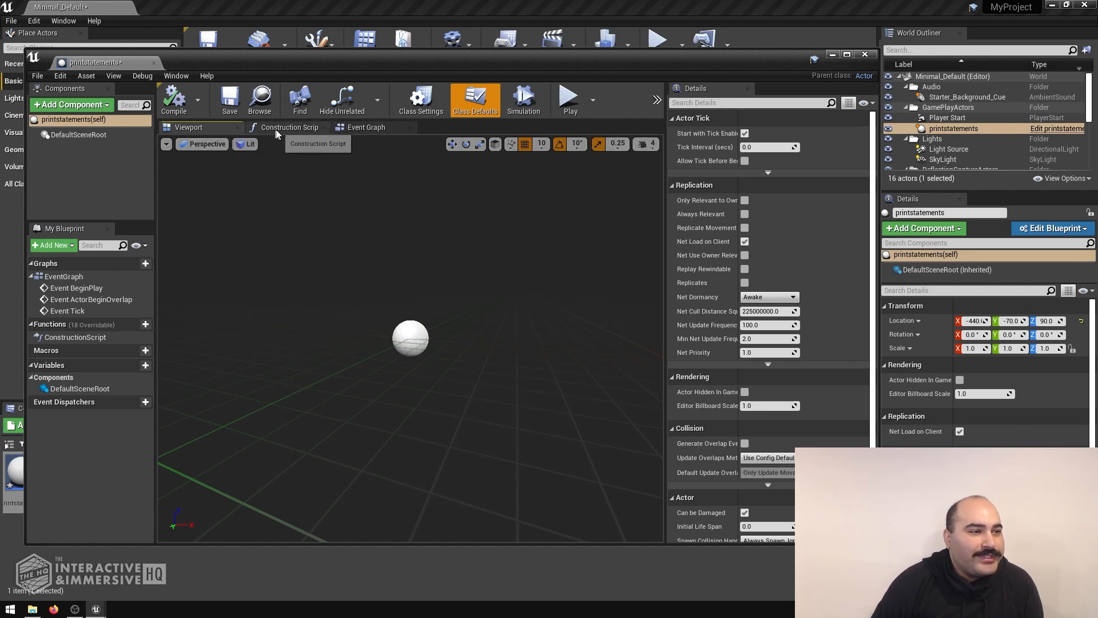
# Show the event graph and select the Event BeginPlay node.
pyautogui.click(366, 127)
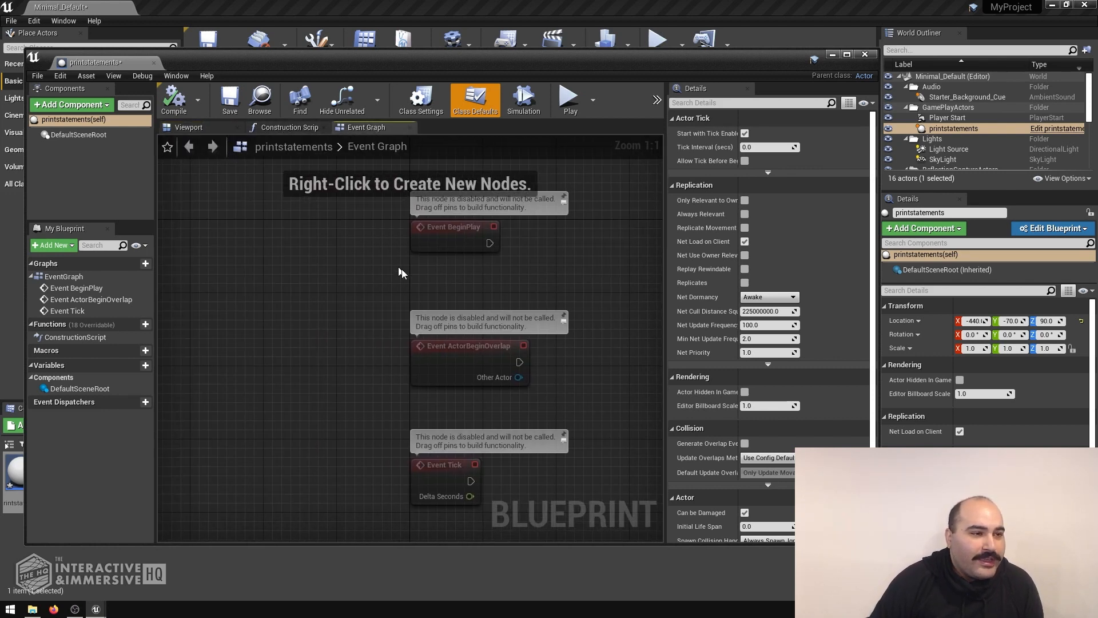
pyautogui.moveTo(439, 235)
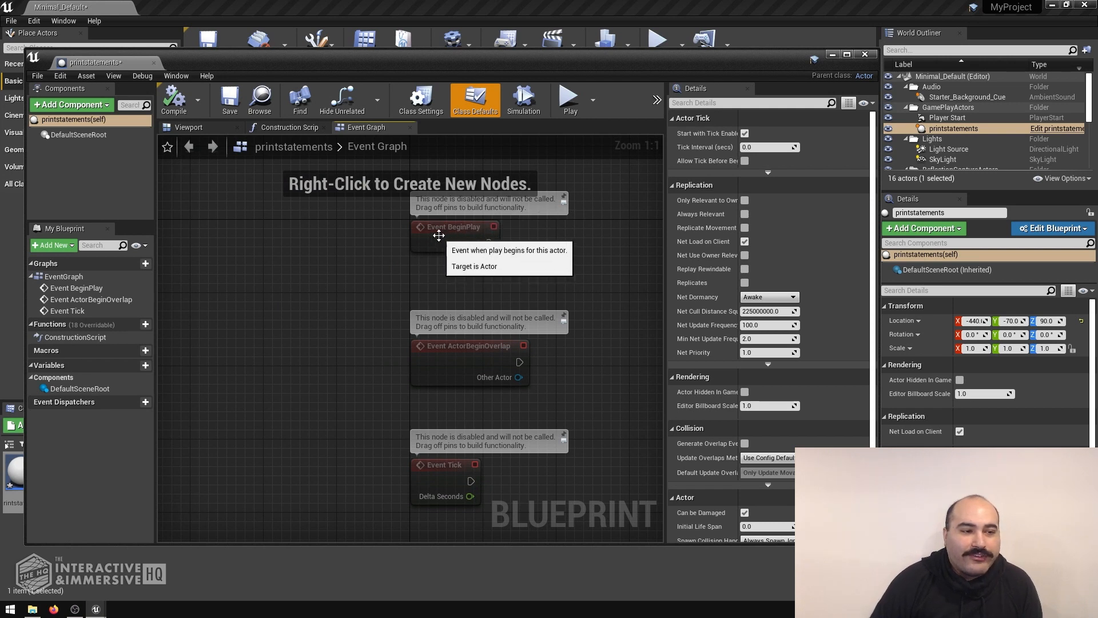
pyautogui.moveTo(455, 476)
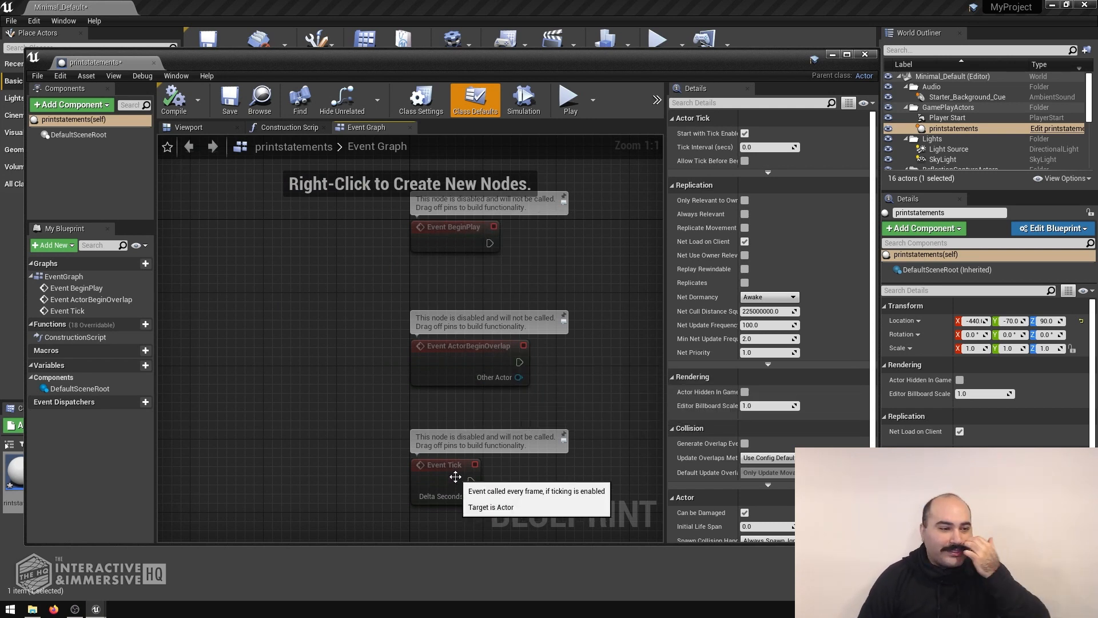
pyautogui.moveTo(481, 238)
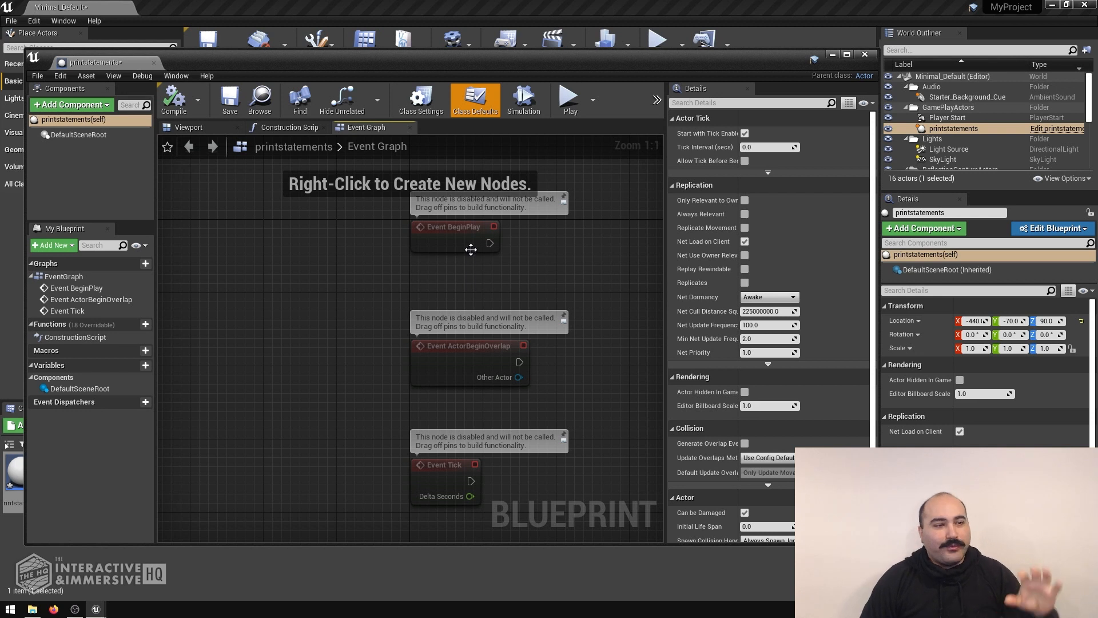
pyautogui.click(455, 226)
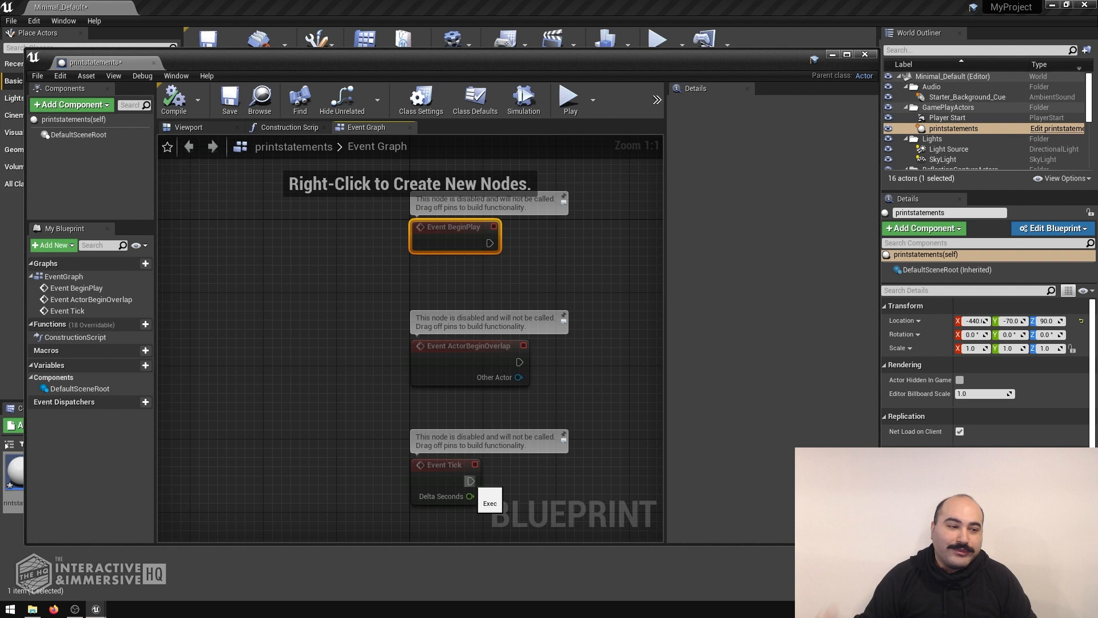
pyautogui.moveTo(595, 276)
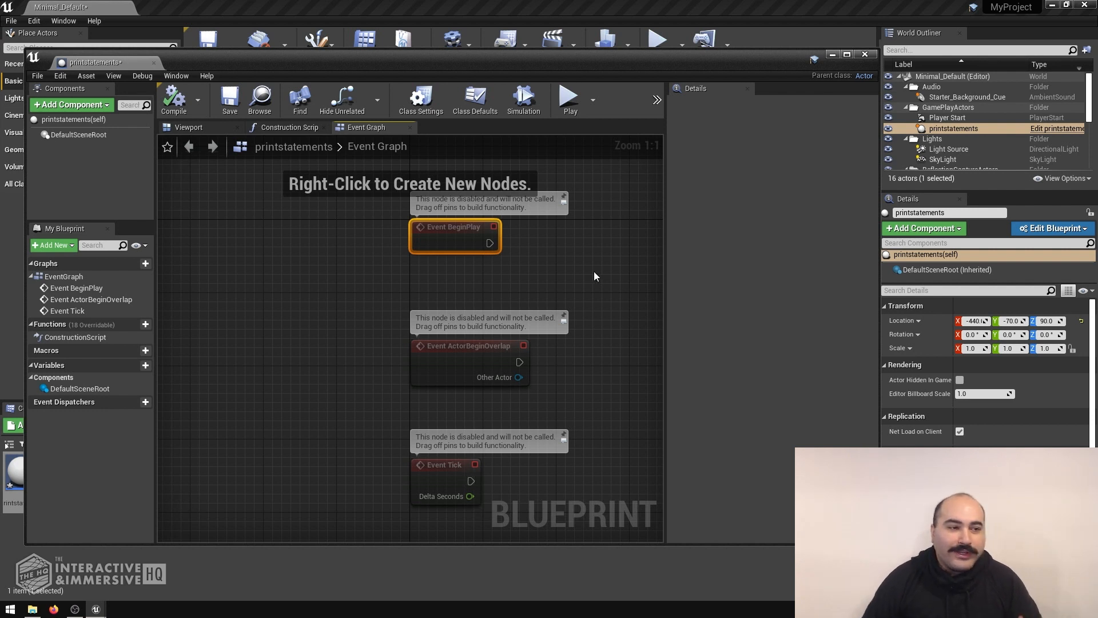
pyautogui.moveTo(557, 264)
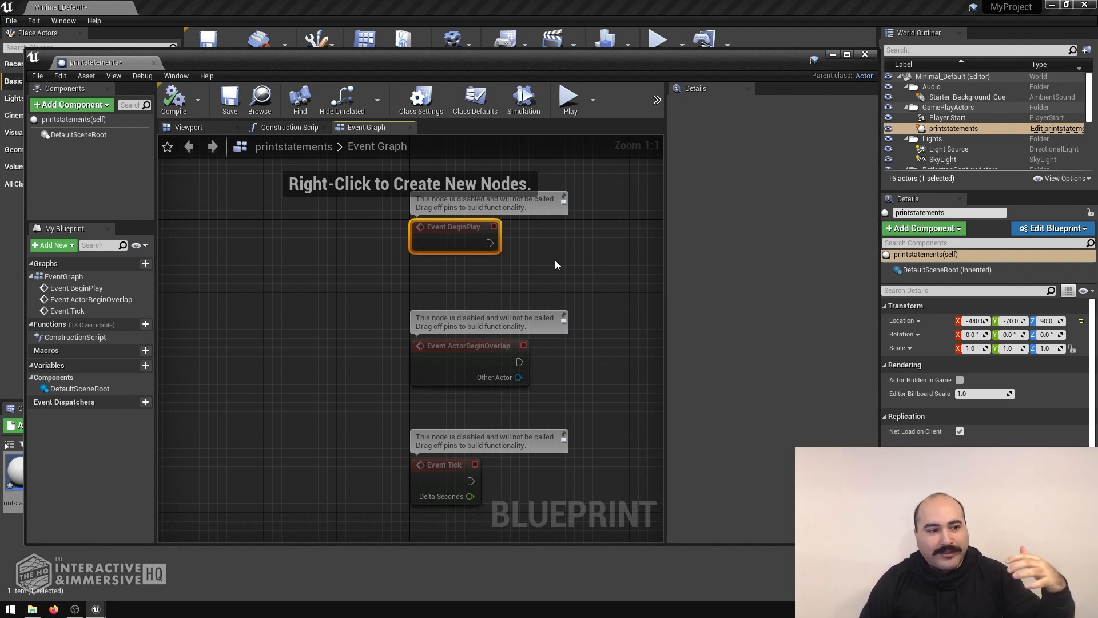
pyautogui.moveTo(557, 272)
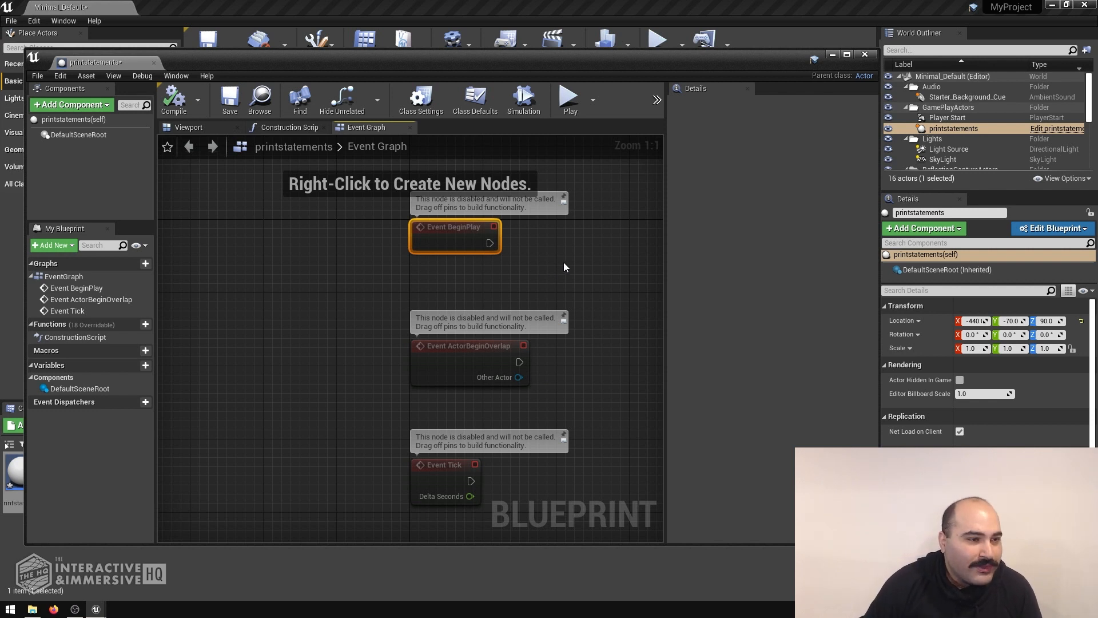
pyautogui.moveTo(515, 241)
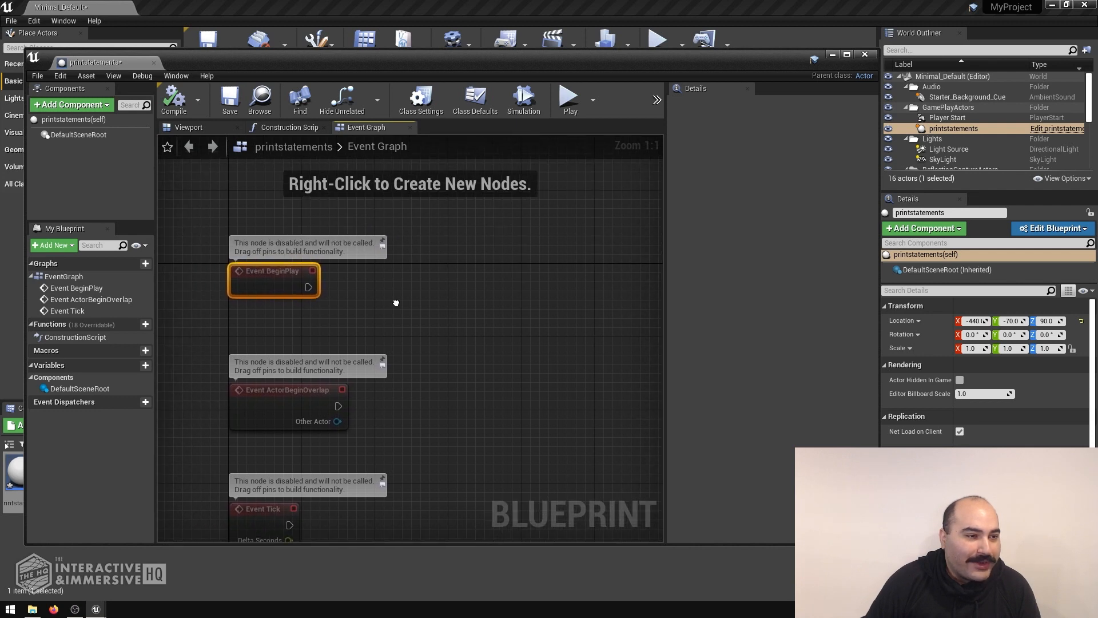
pyautogui.scroll(-3)
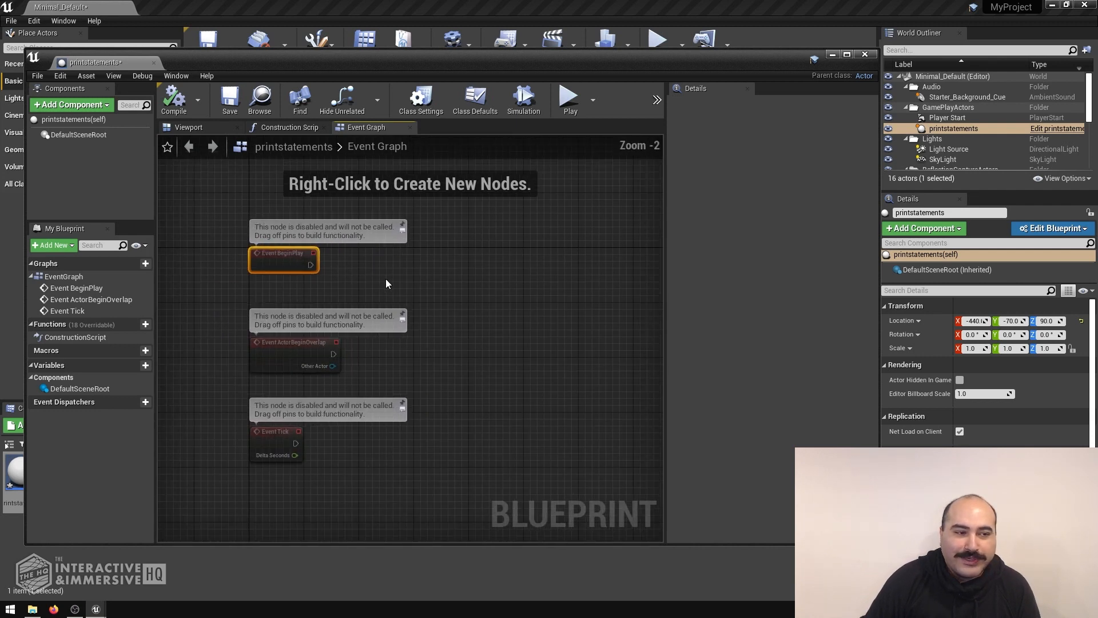
pyautogui.scroll(3)
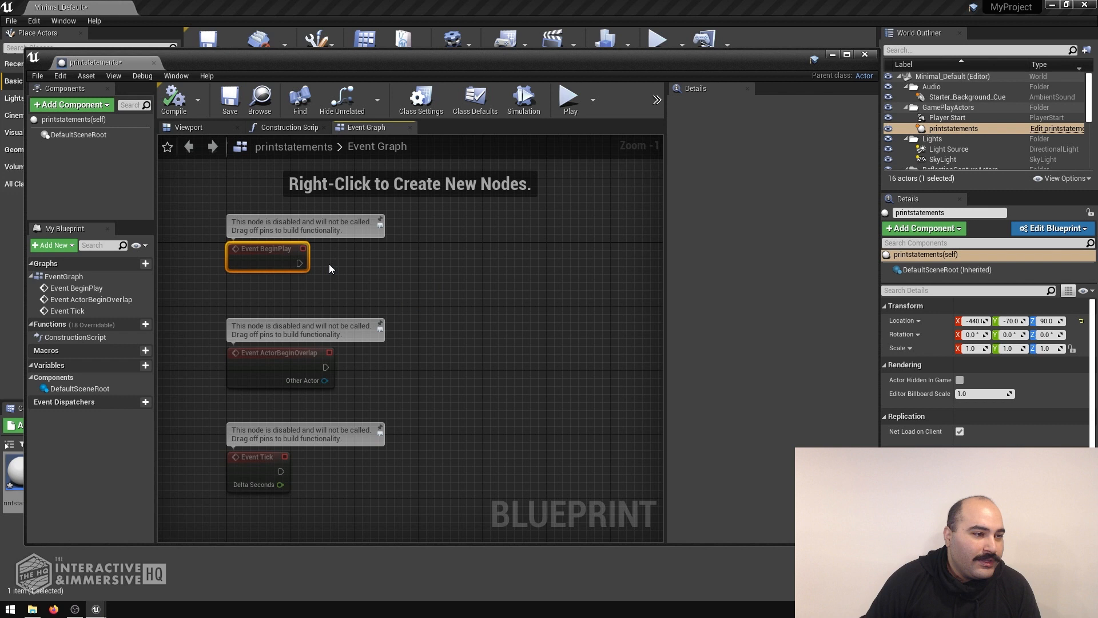
pyautogui.moveTo(299, 263)
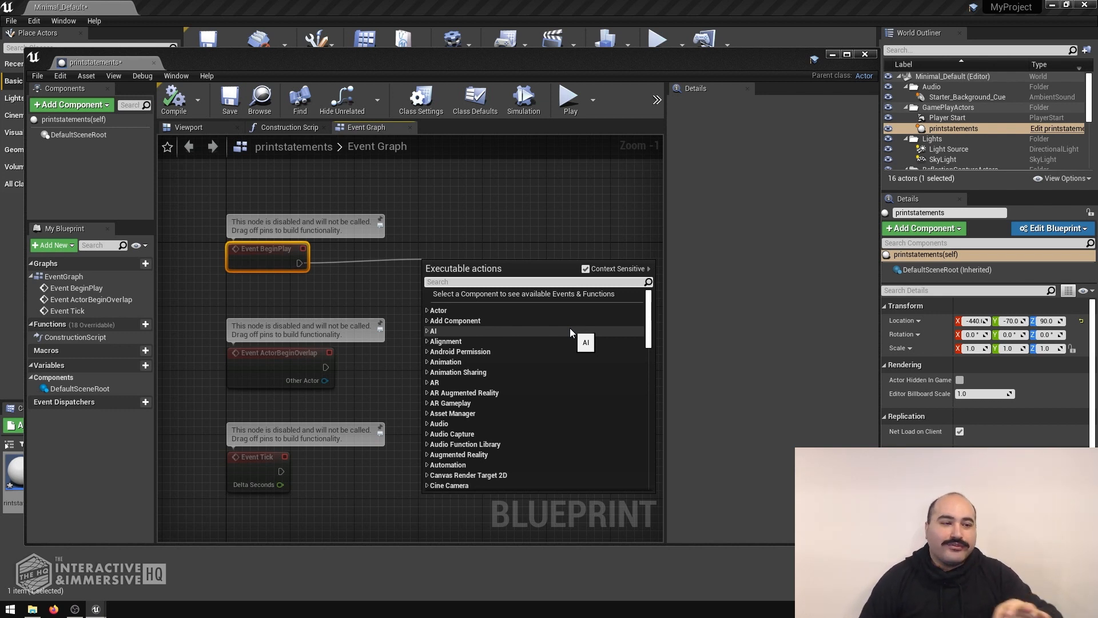
pyautogui.moveTo(542, 372)
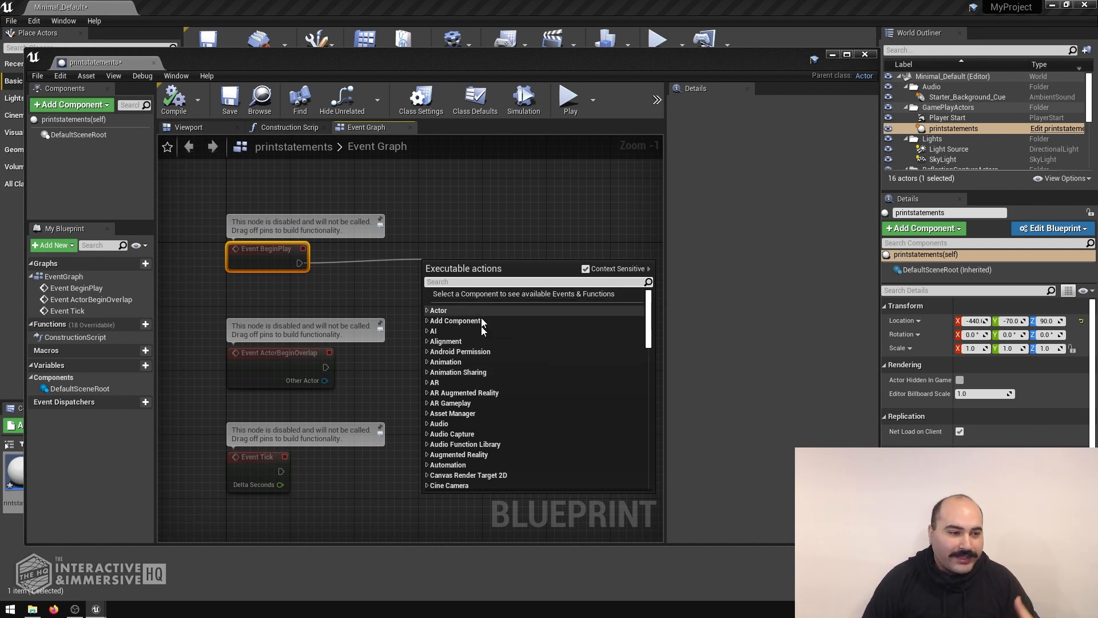
pyautogui.moveTo(588, 372)
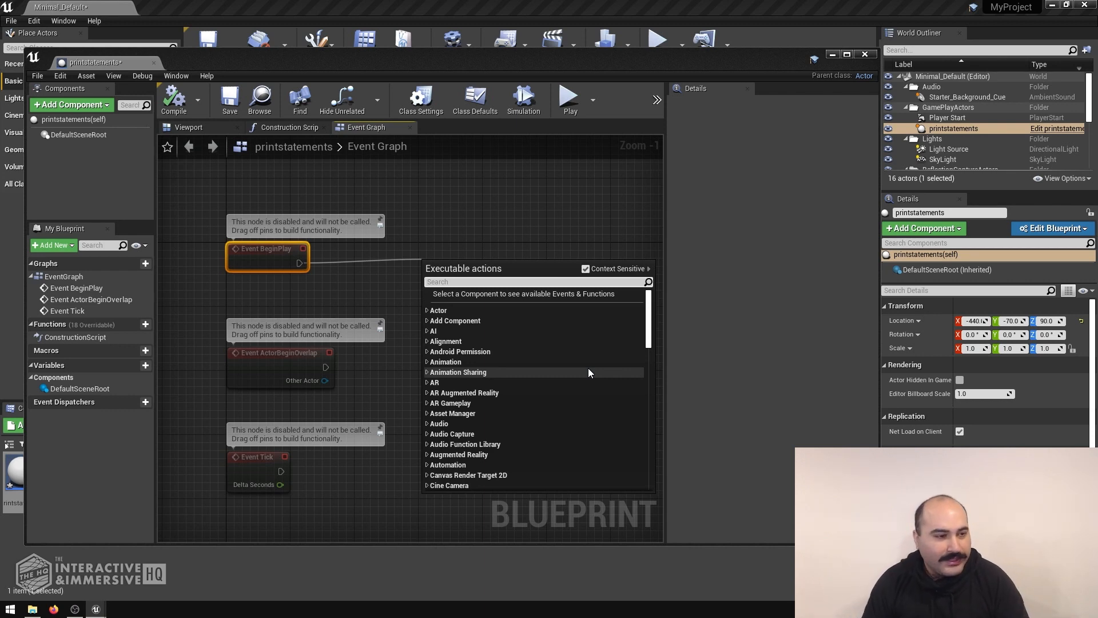
# Wire a Print String node to Event BeginPlay saying 'Hello, we just started the game'.
pyautogui.write('print')
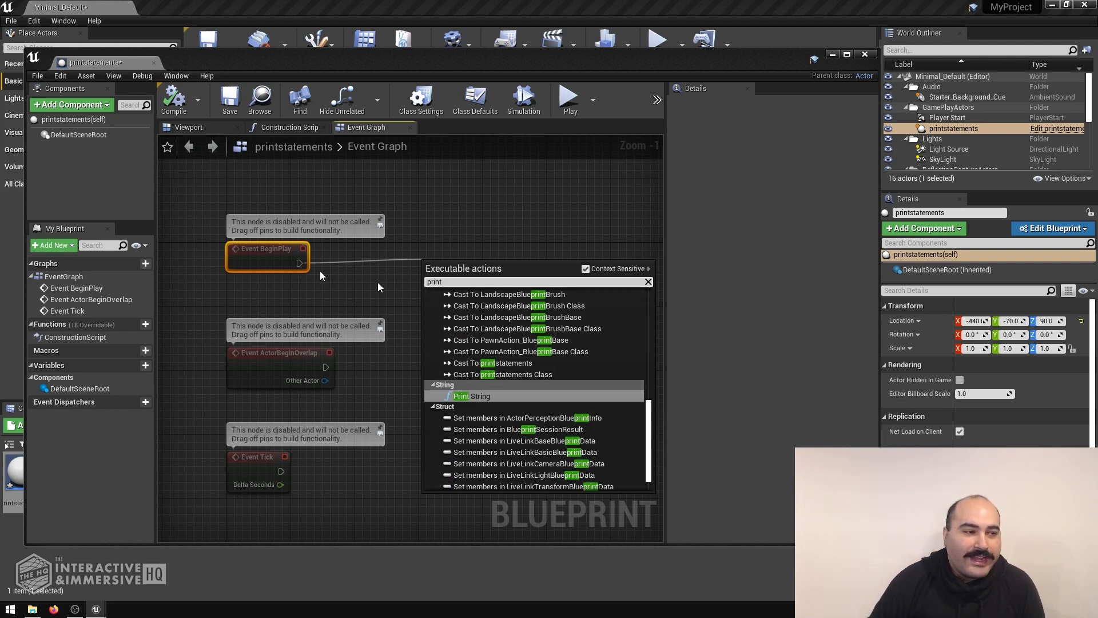
pyautogui.moveTo(470, 396)
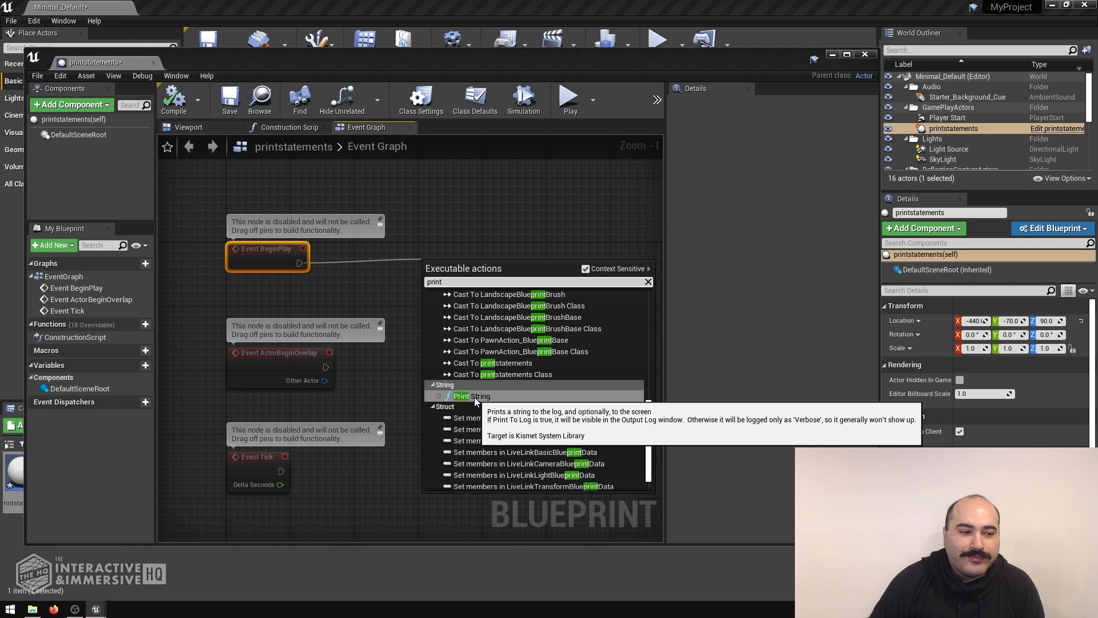
pyautogui.click(461, 396)
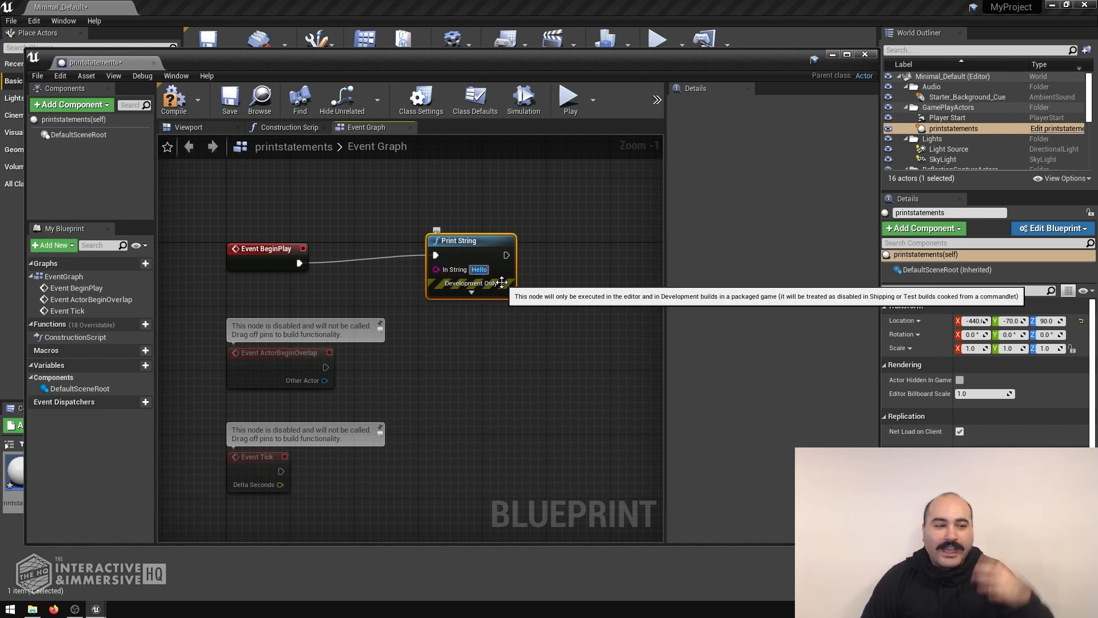
pyautogui.moveTo(580, 339)
pyautogui.write(', we just started the game')
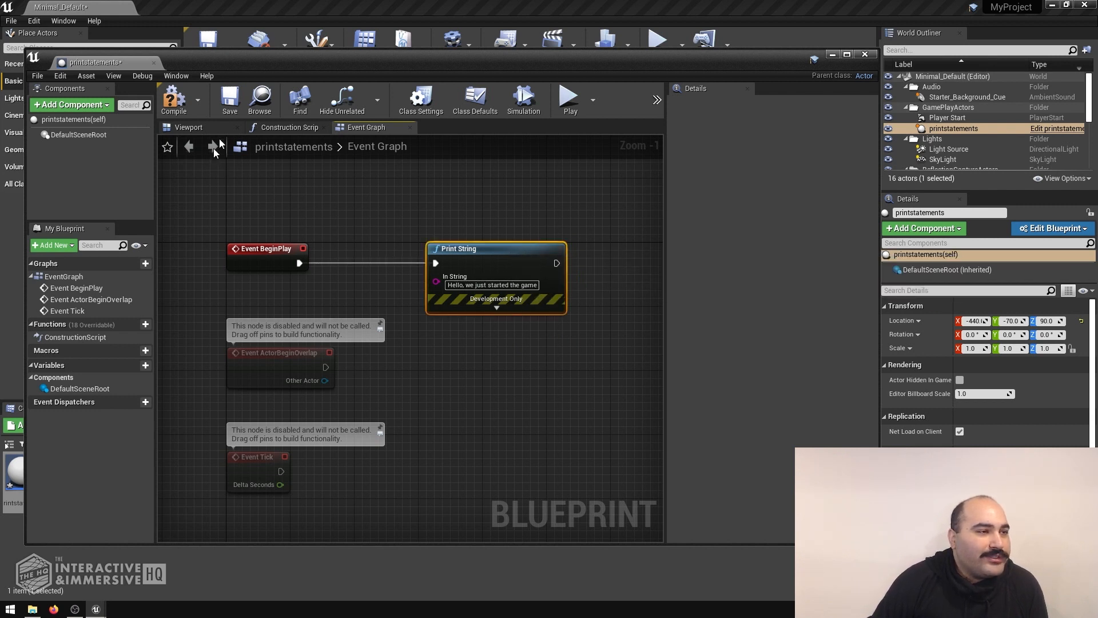
pyautogui.moveTo(435, 208)
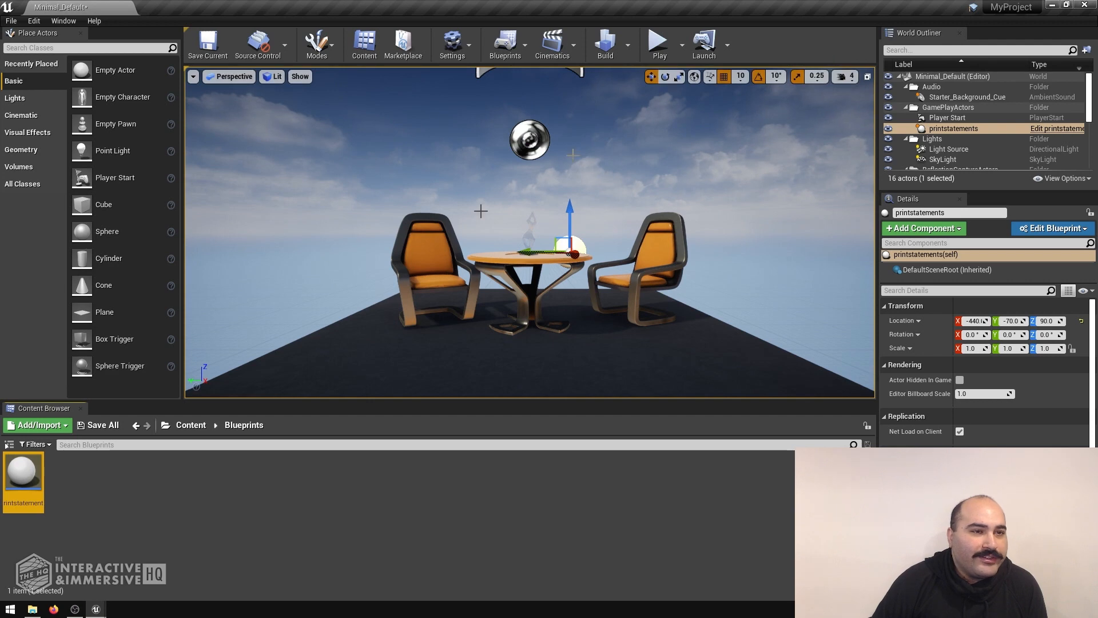
# Play the level twice to confirm the BeginPlay message prints, stopping each session.
pyautogui.click(657, 41)
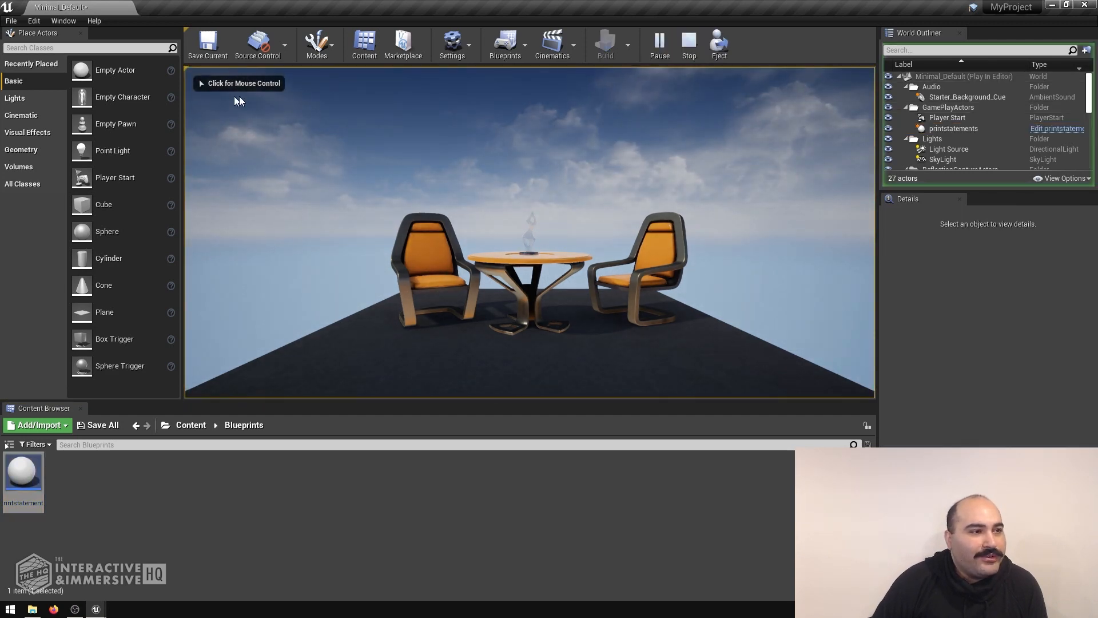
pyautogui.click(688, 43)
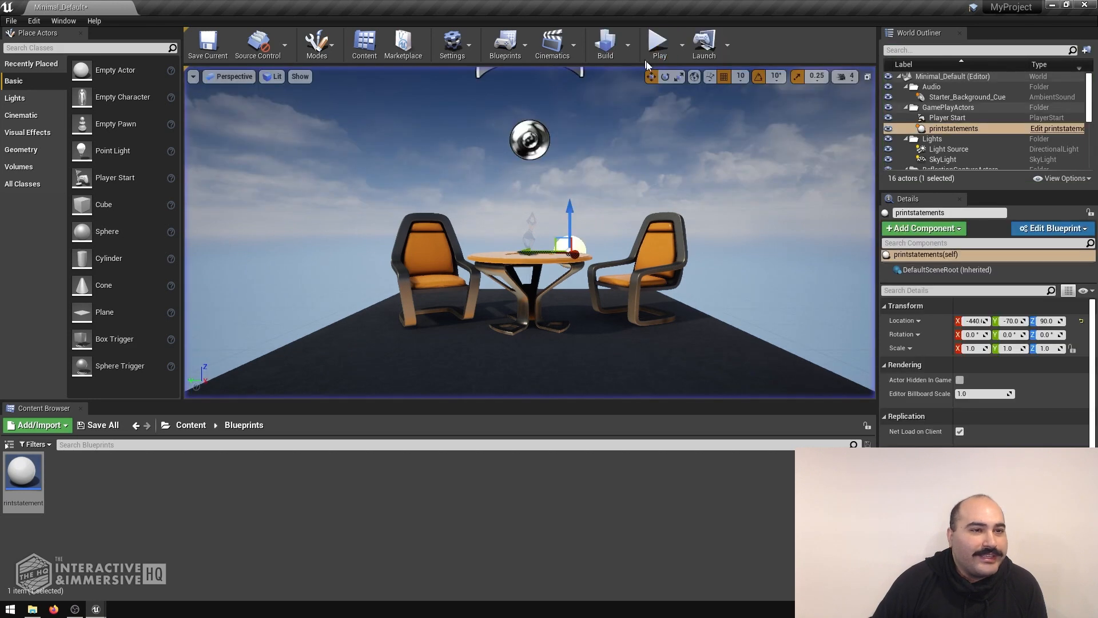
pyautogui.click(657, 42)
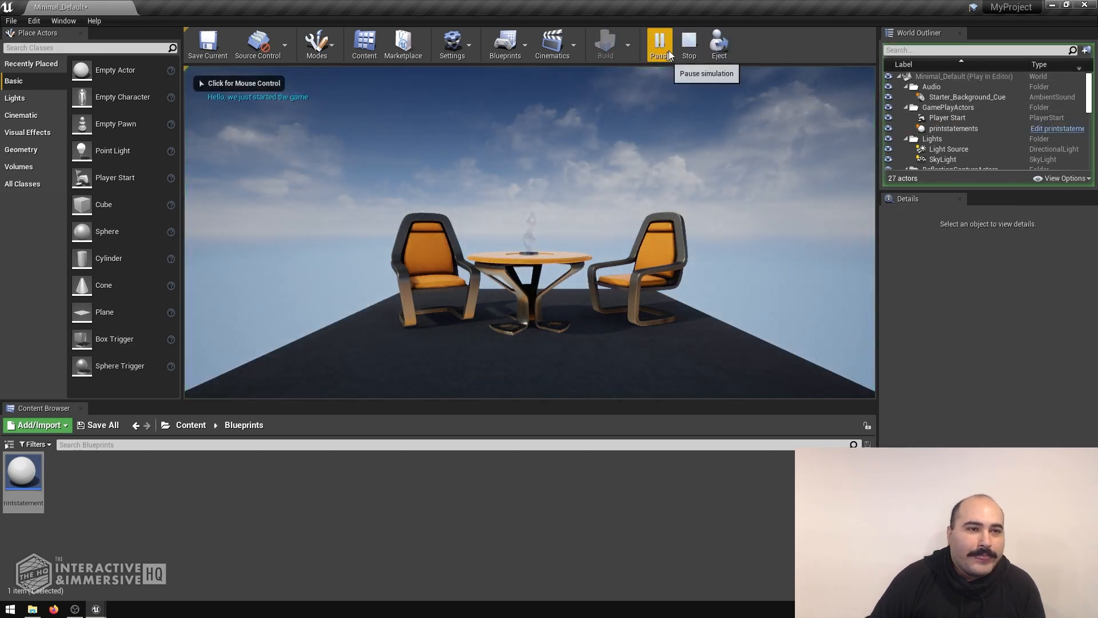
pyautogui.click(688, 44)
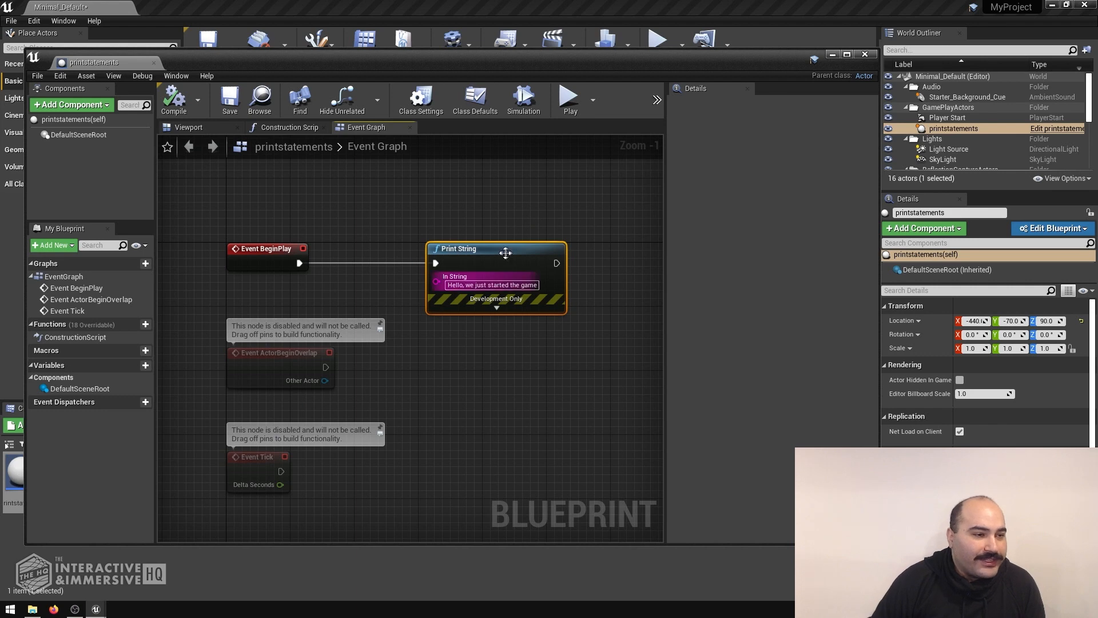
# Wire a Print String node to Event Tick reading 'This is an event tick'.
pyautogui.scroll(-3)
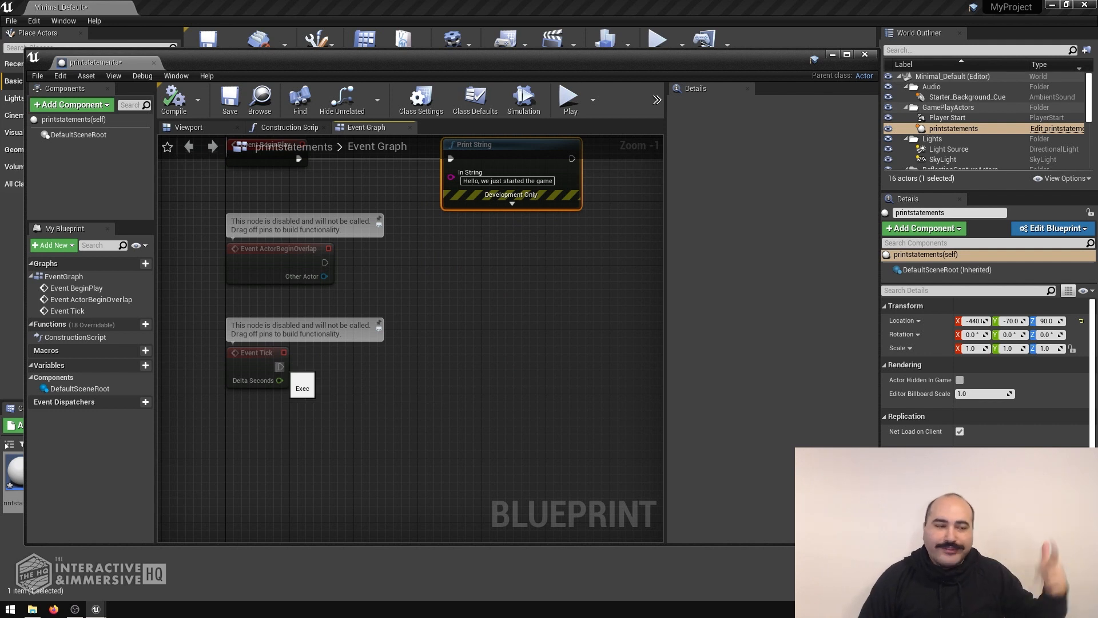
pyautogui.moveTo(418, 372)
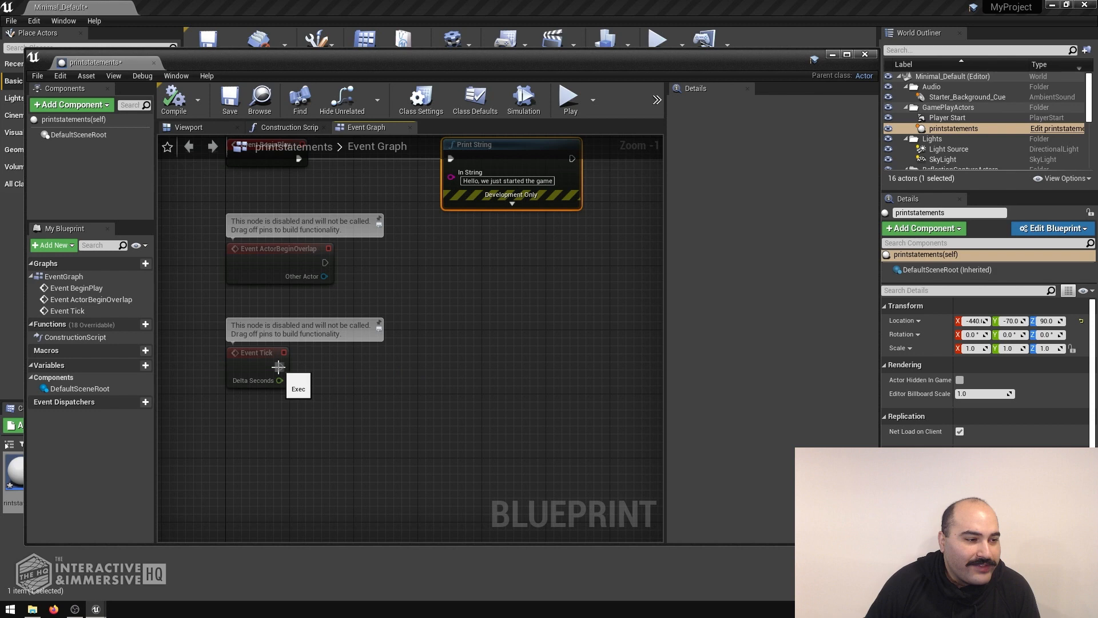
pyautogui.moveTo(279, 366); pyautogui.dragTo(491, 366)
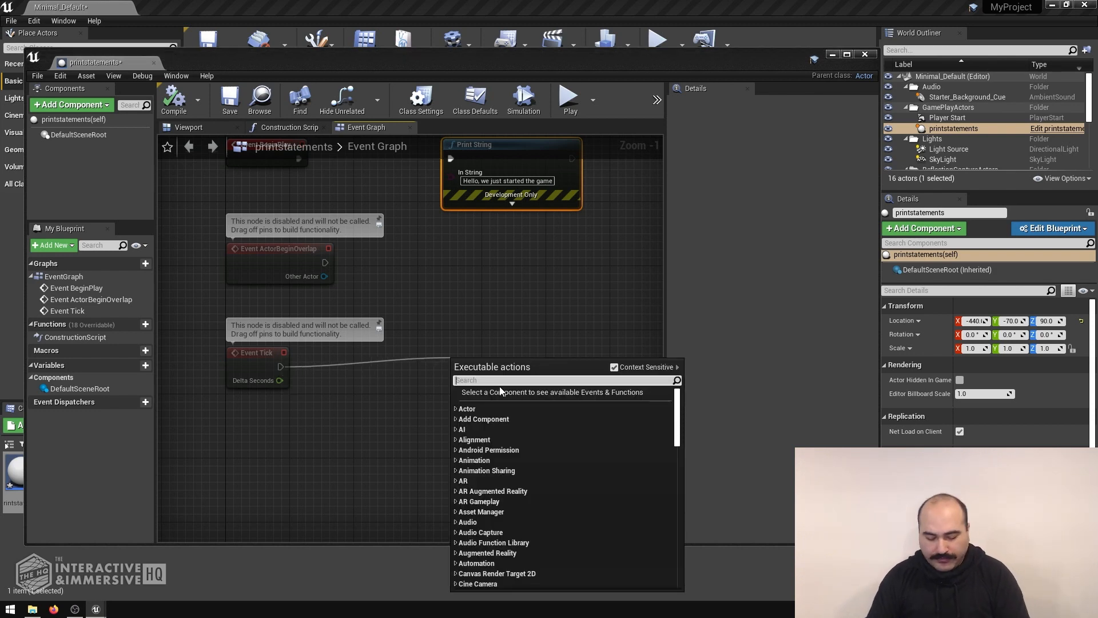
pyautogui.write('print')
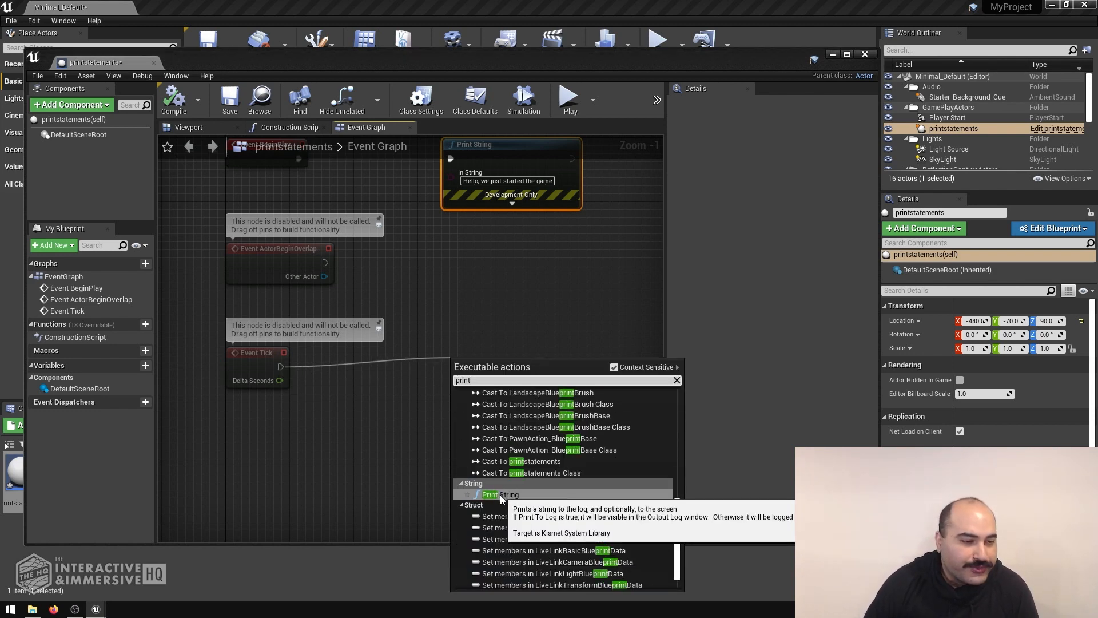
pyautogui.click(498, 494)
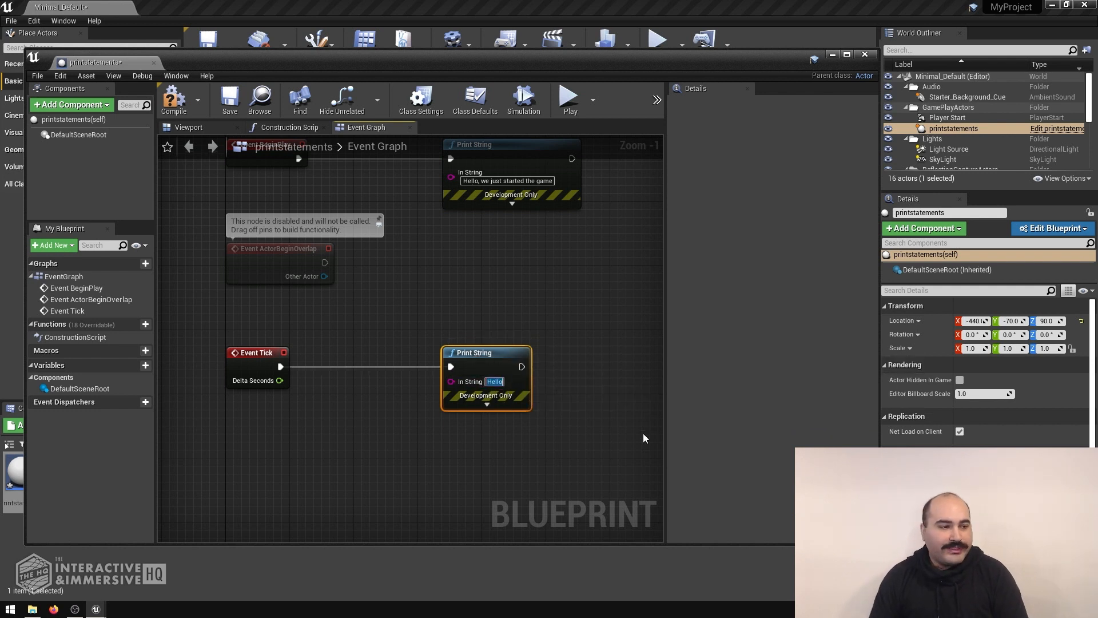
pyautogui.write('This is an ev')
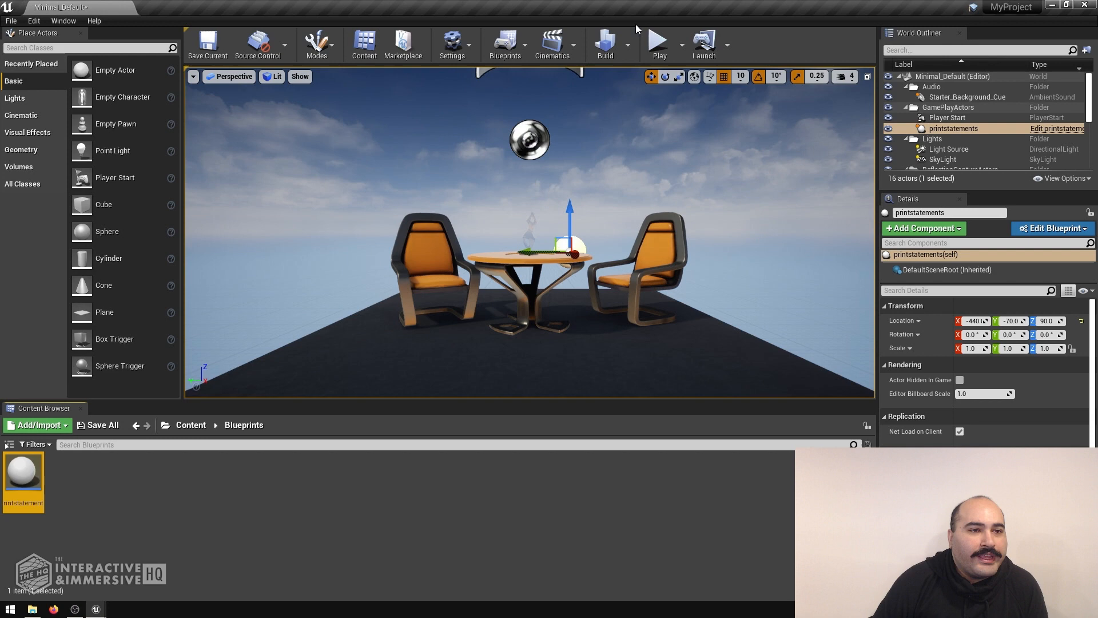
# Play the level to see the event tick message repeat on screen.
pyautogui.click(657, 42)
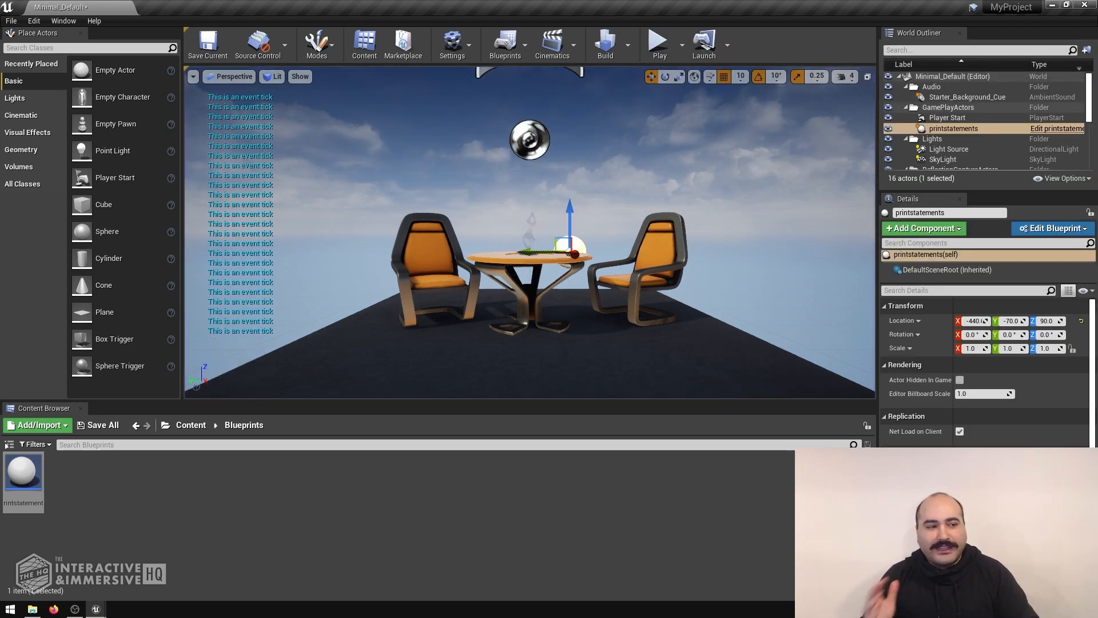
pyautogui.moveTo(23, 469)
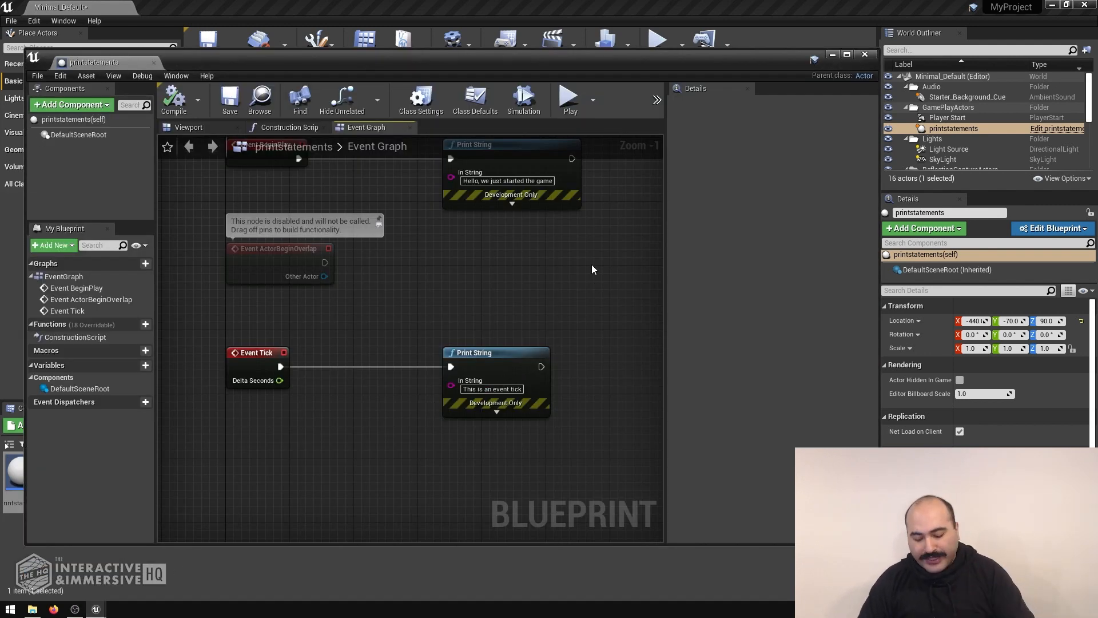
pyautogui.moveTo(580, 281)
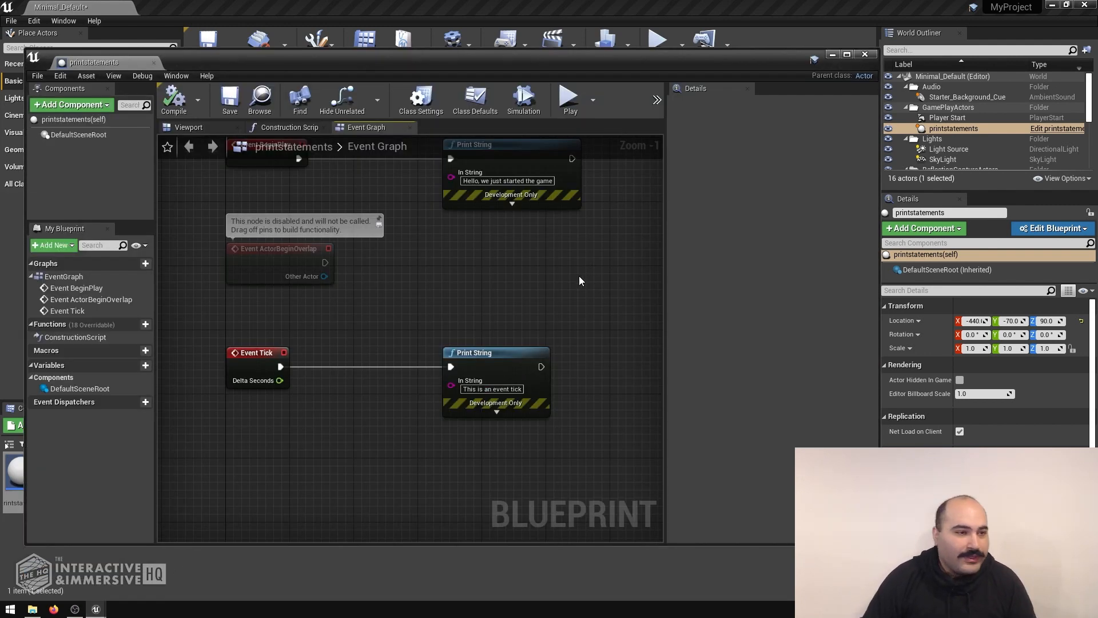
# Zoom out in the event graph to make room for a new node.
pyautogui.scroll(-3)
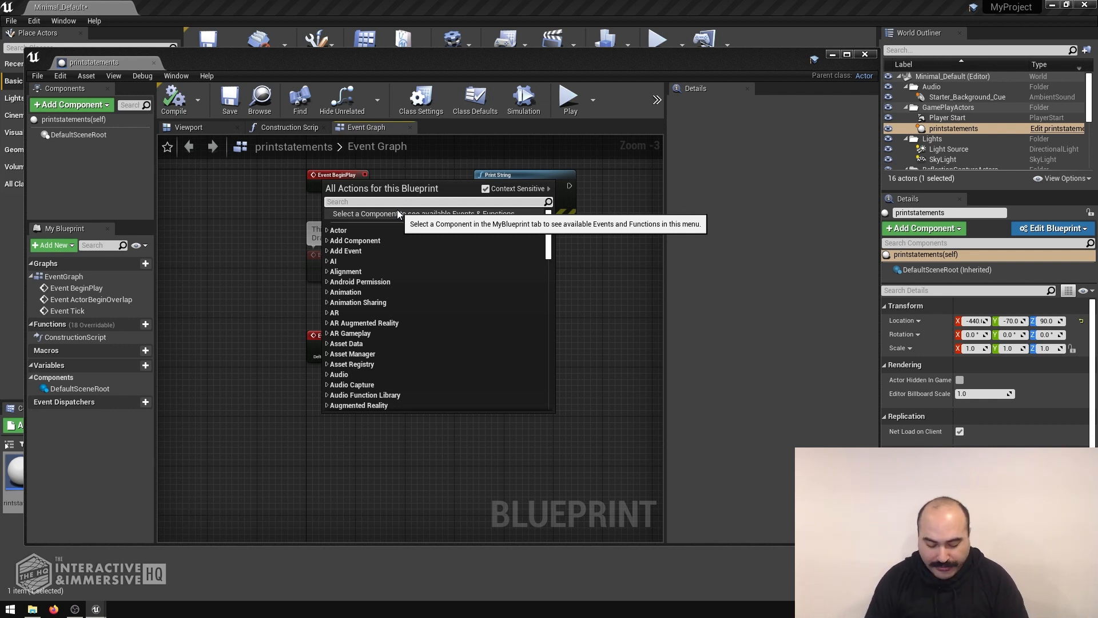
# Add an Enter keyboard event whose Pressed pin feeds a Print String reading 'We just hit enter'.
pyautogui.write('enter')
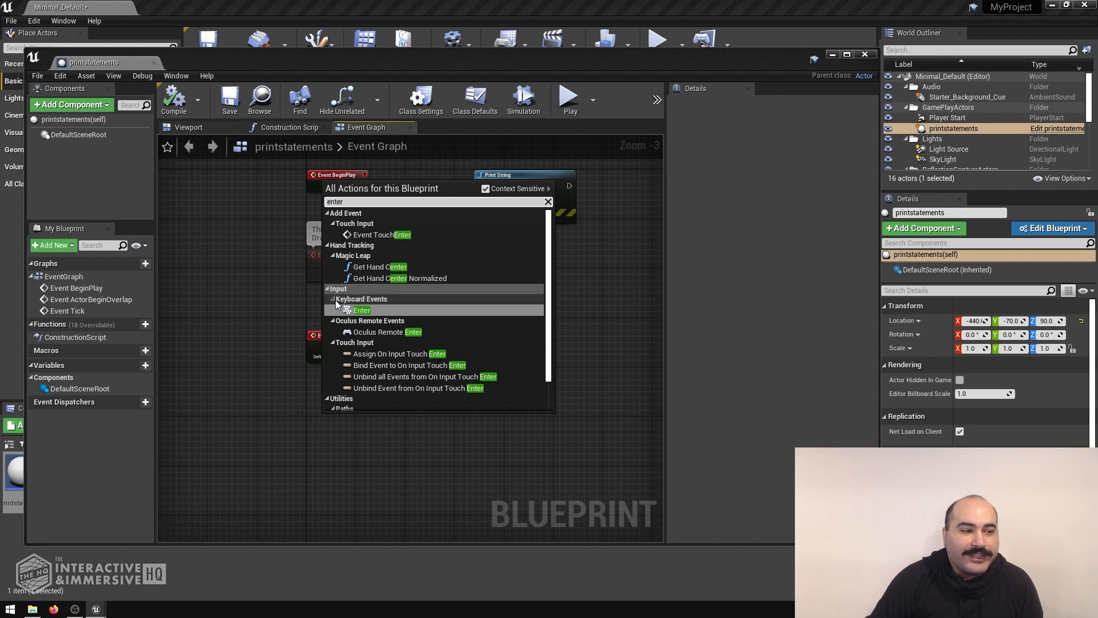
pyautogui.moveTo(361, 310)
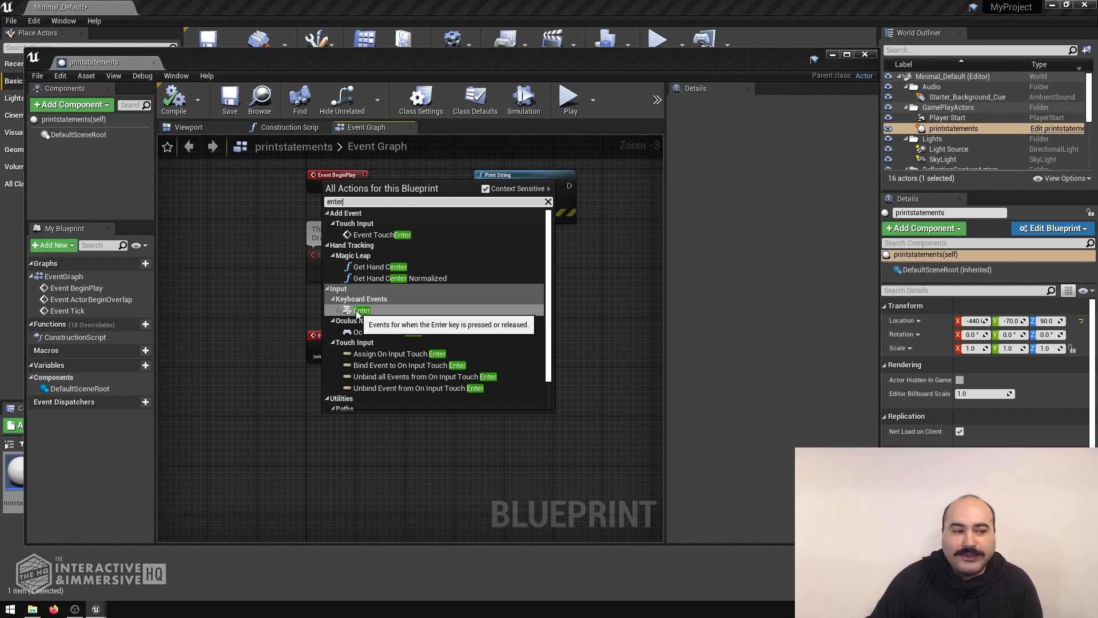
pyautogui.click(361, 311)
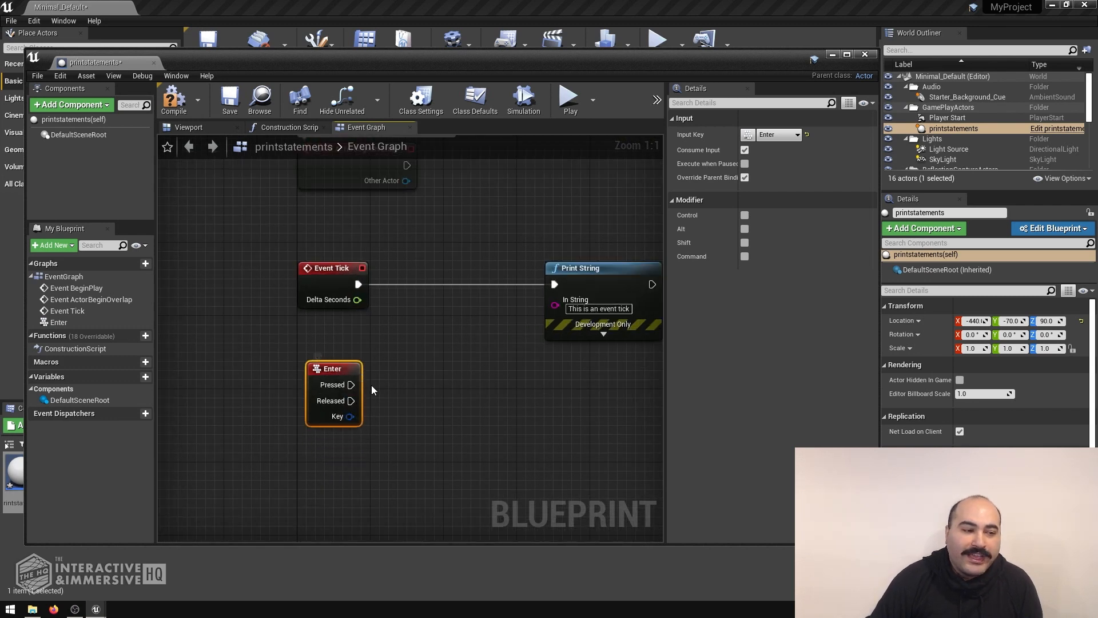
pyautogui.moveTo(390, 445)
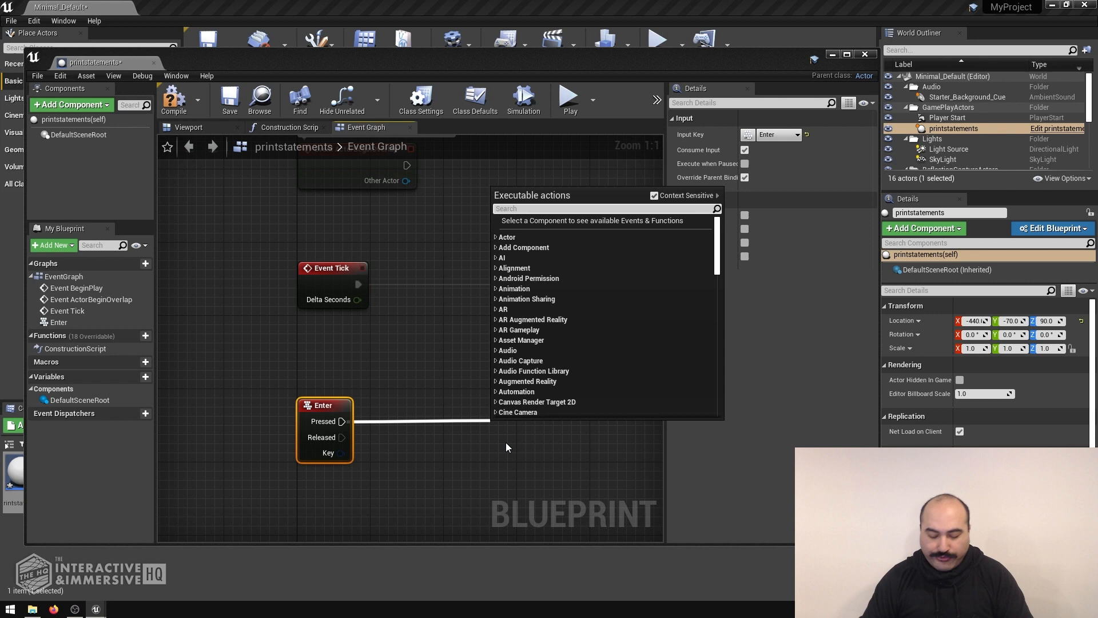
pyautogui.write('print')
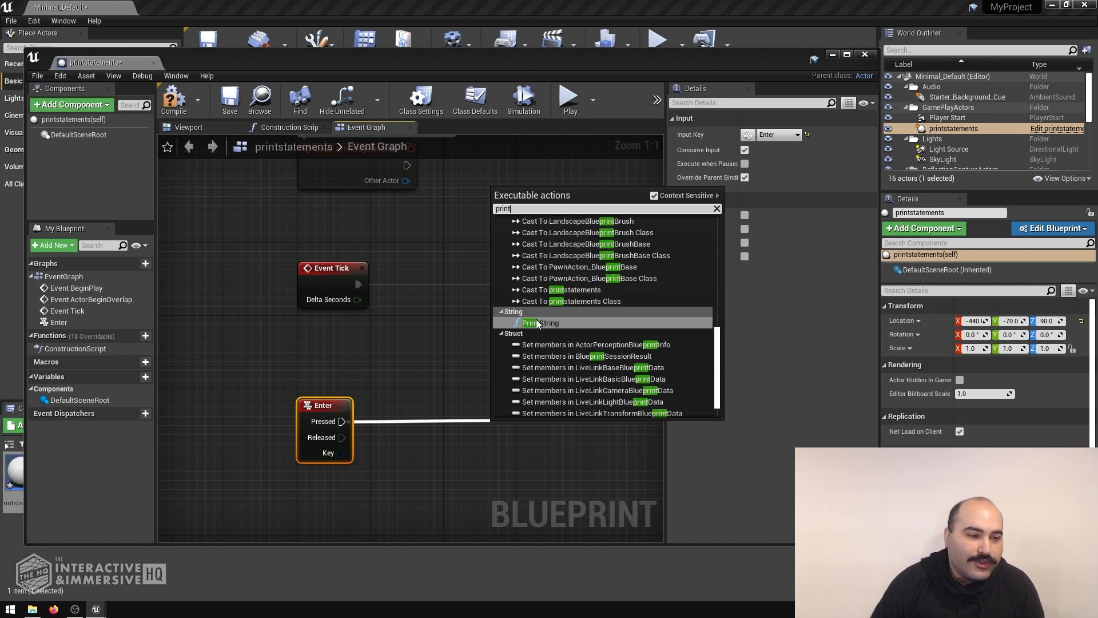
pyautogui.click(538, 323)
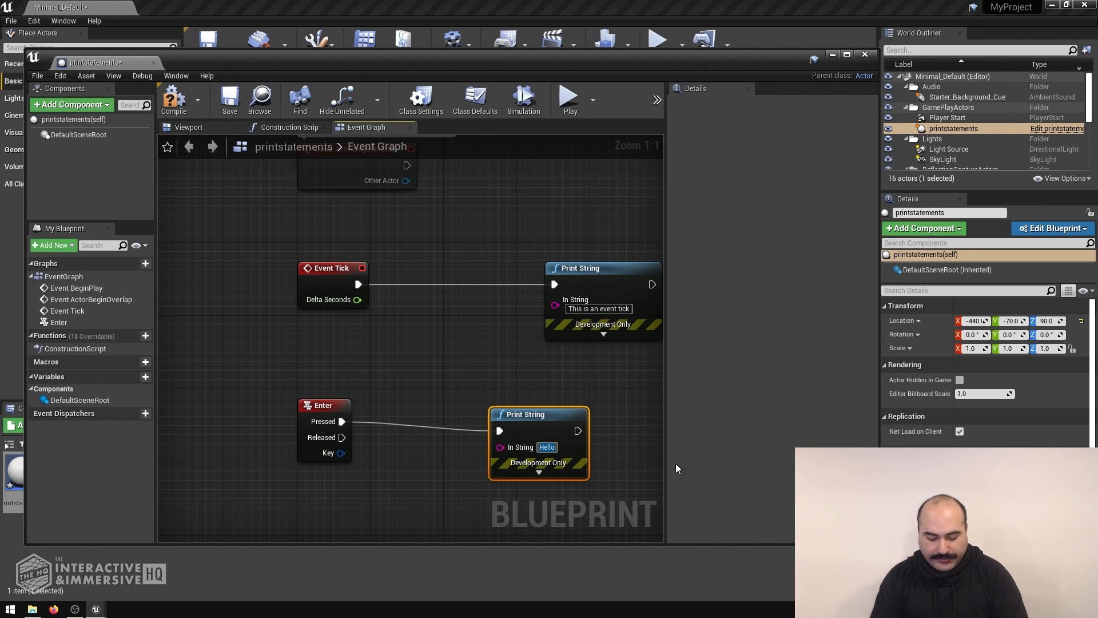
pyautogui.write('We just hit enter')
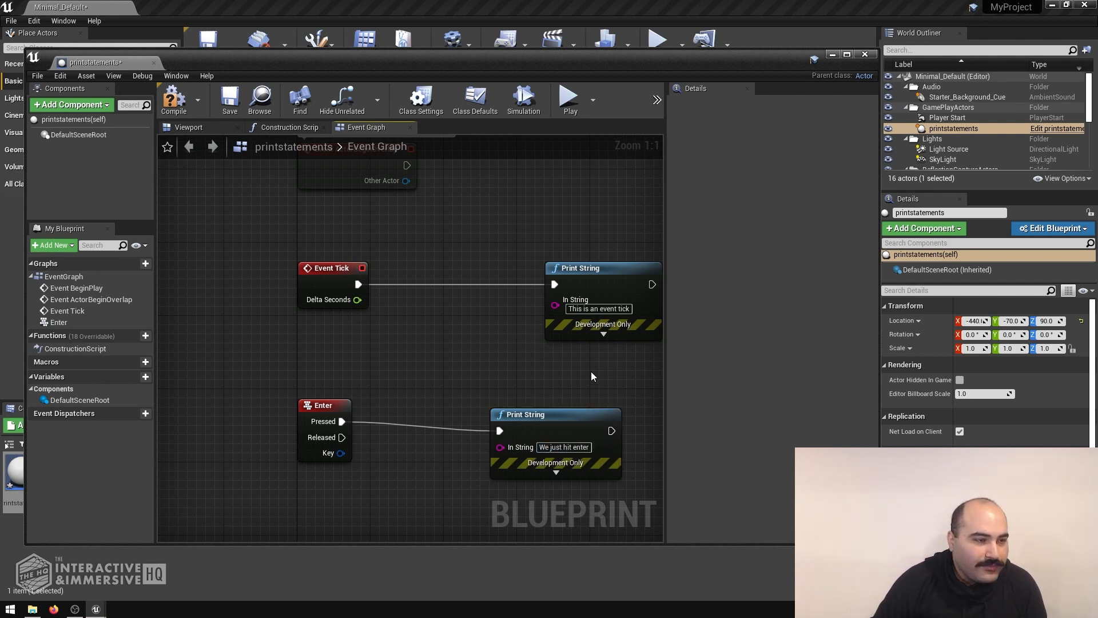
pyautogui.click(230, 100)
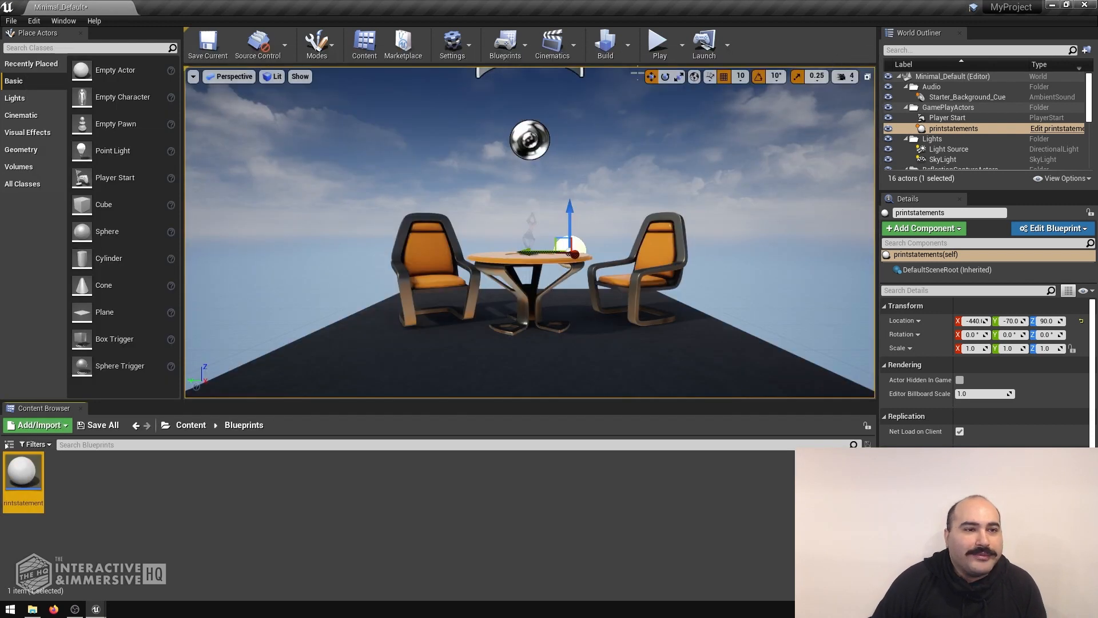
pyautogui.click(657, 41)
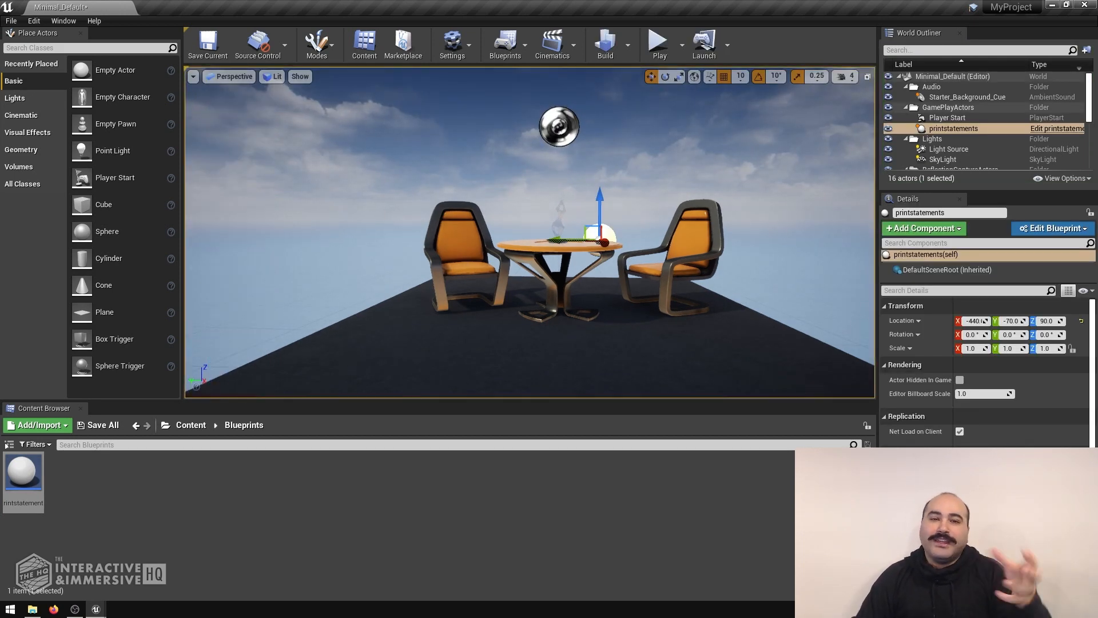
pyautogui.moveTo(953, 129)
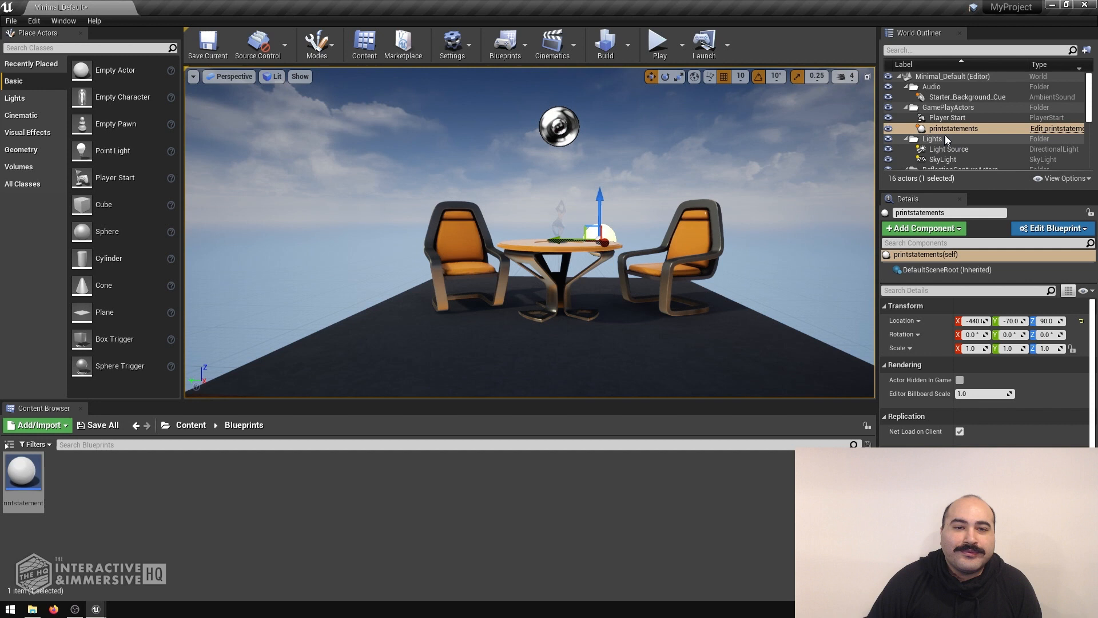
# Select the printstatements actor and set its Auto Receive Input to Player 0.
pyautogui.click(953, 128)
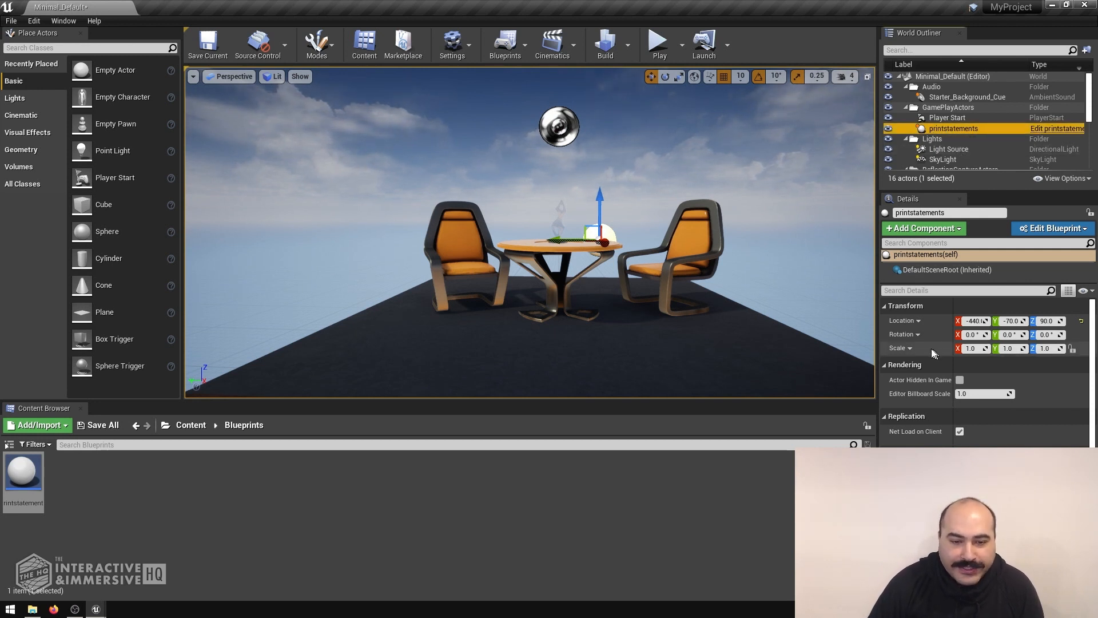
pyautogui.scroll(-3)
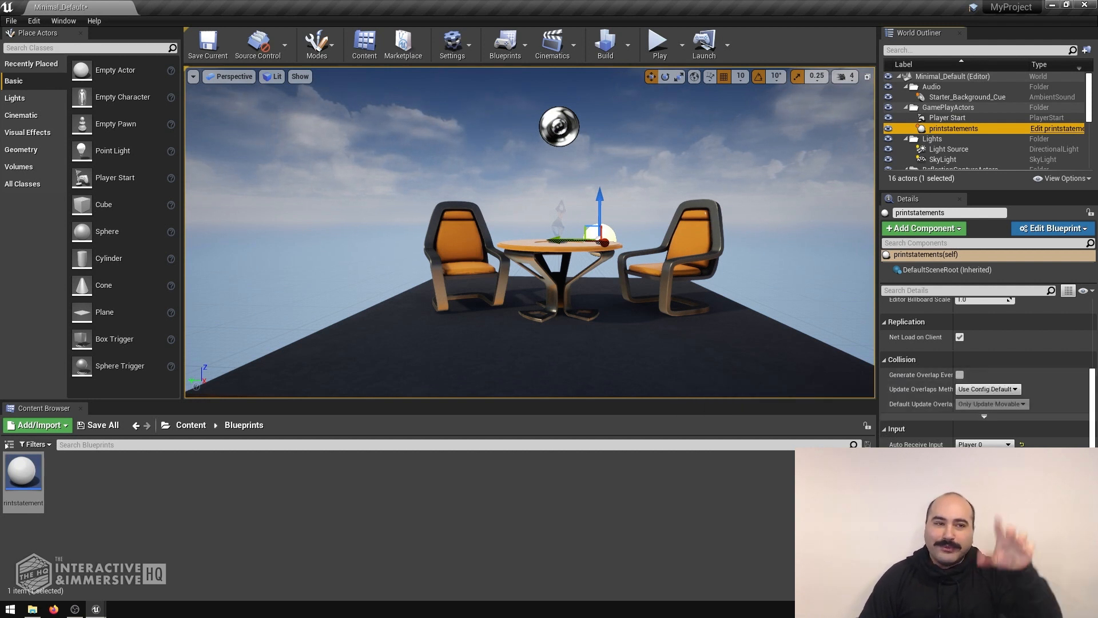
pyautogui.moveTo(656, 42)
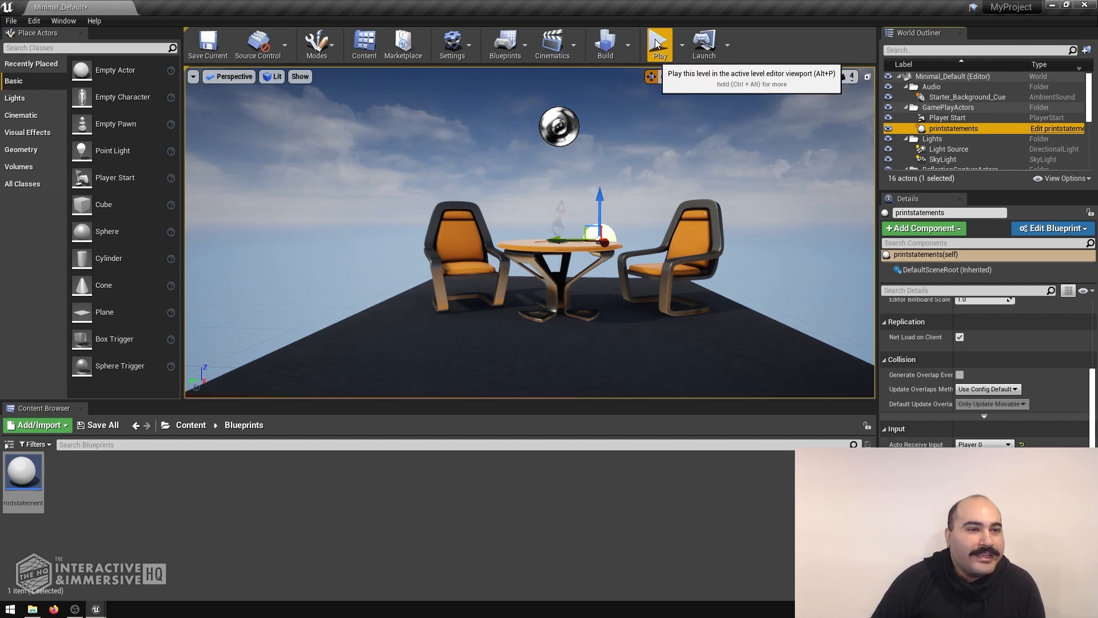
# Play the level, stop it, and play again to show 'Hello, we just started the game'.
pyautogui.click(657, 40)
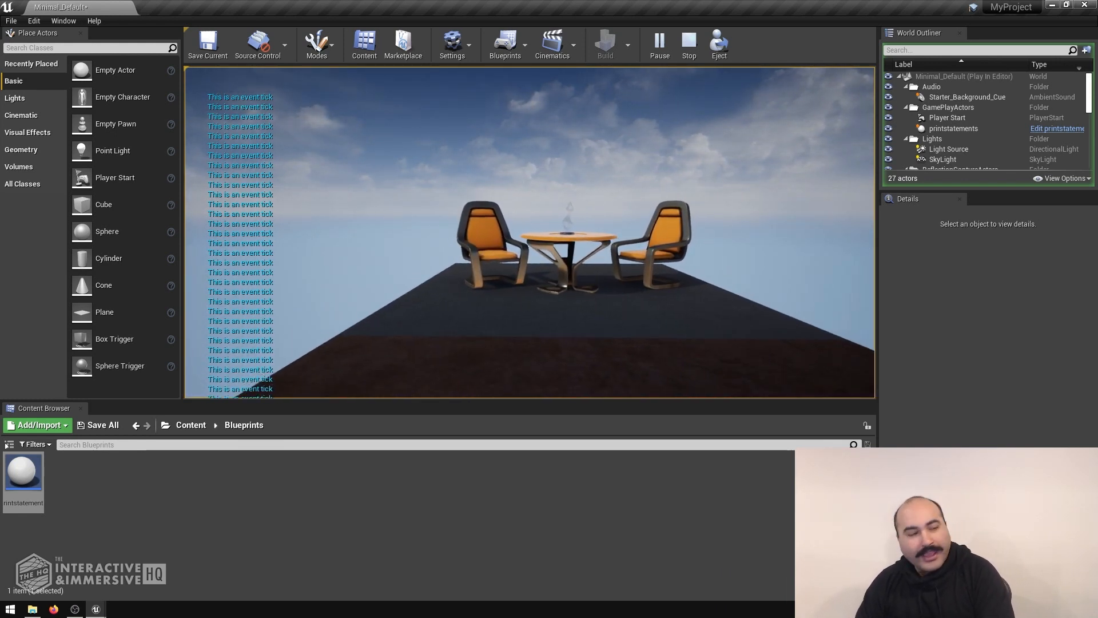
pyautogui.press('enter')
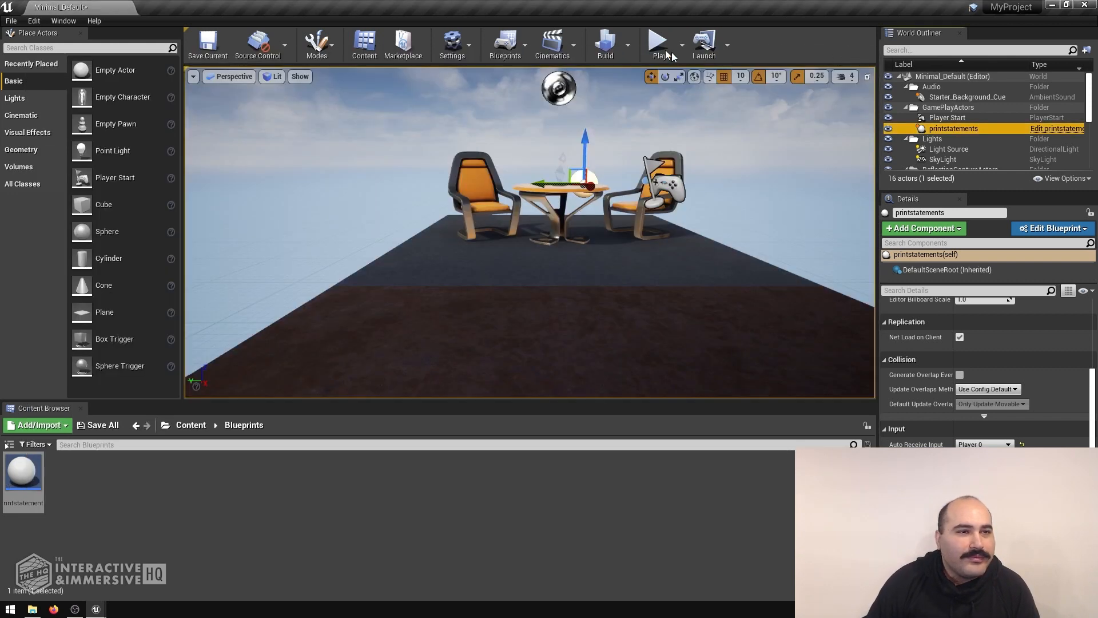
pyautogui.click(657, 43)
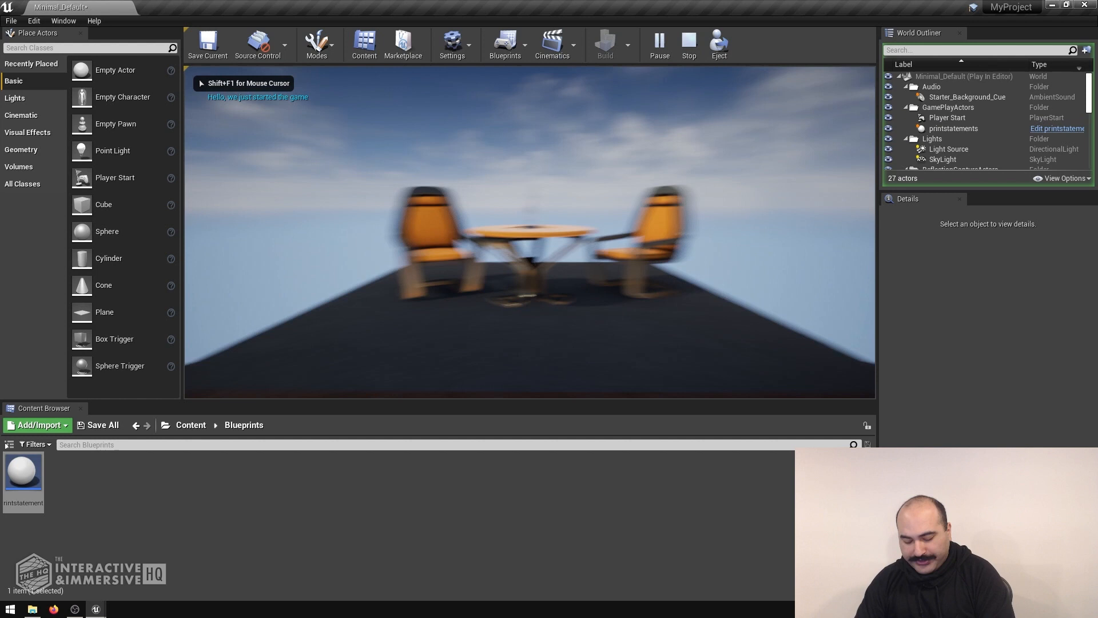